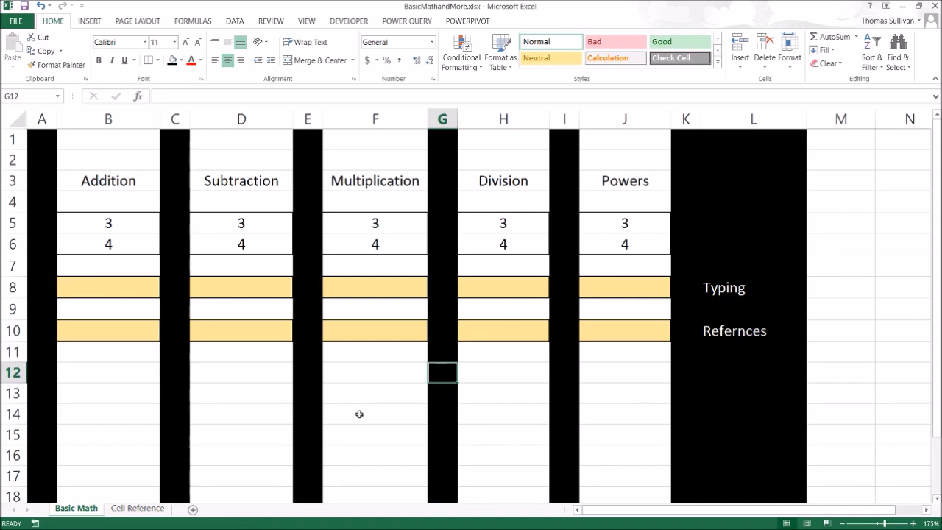
mouse_move(139, 288)
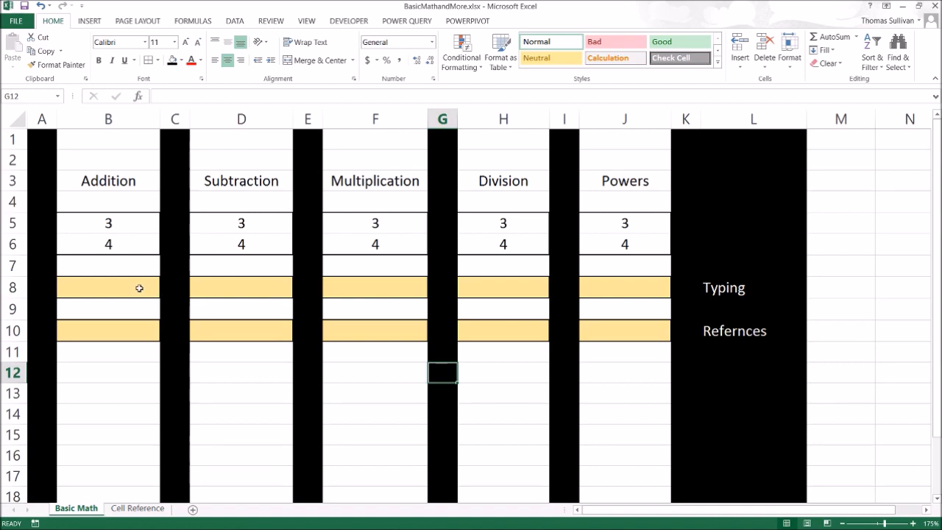
Enter the unevaluated text 3+4 in Addition cell B8
left_click(108, 287)
type("3+4")
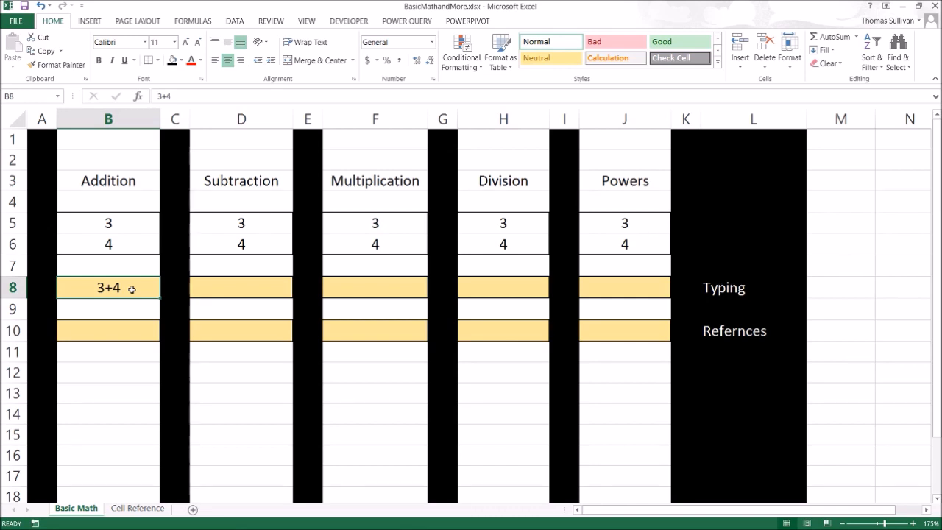
Enter the formula =3+4 in B8 so it displays 7
type("=")
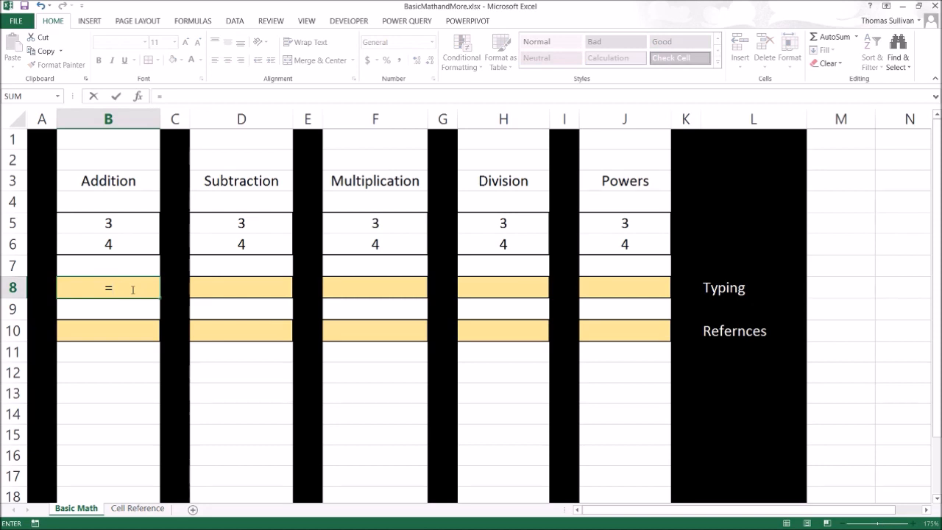
type("3+4")
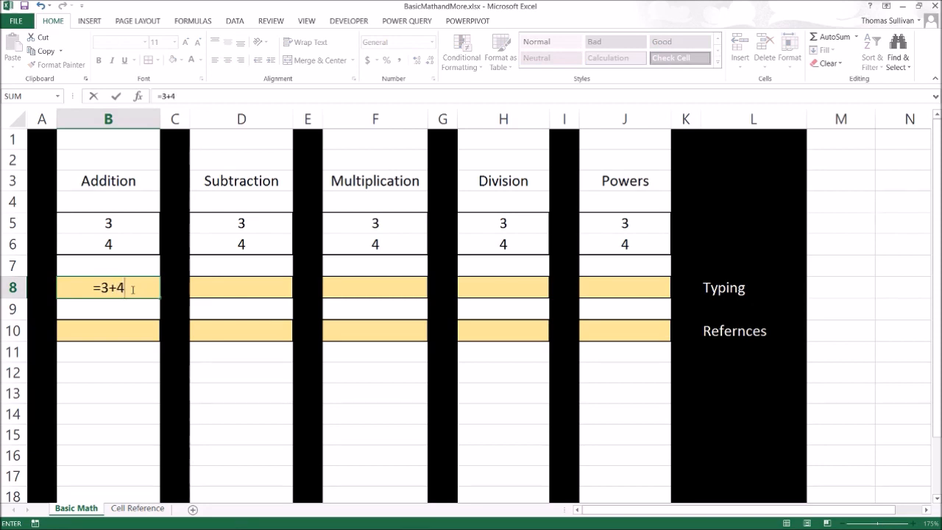
key("Return")
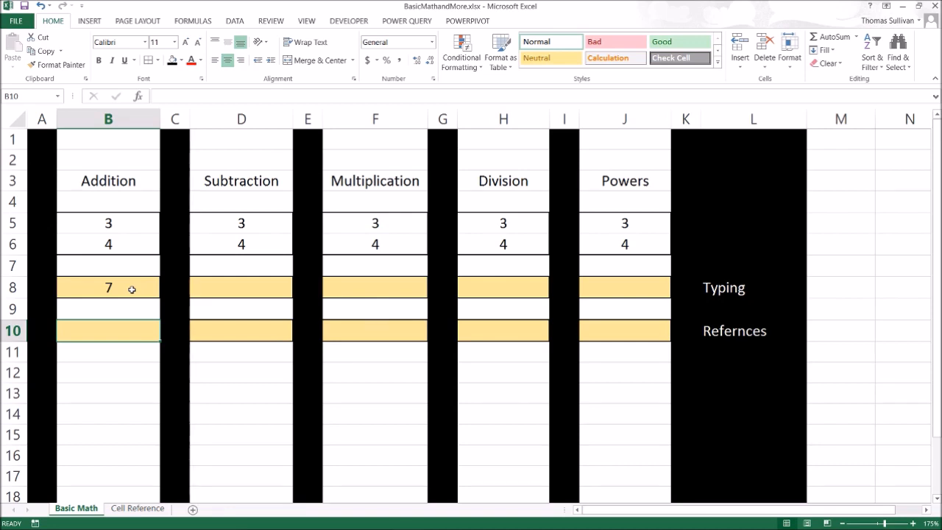
Enter =B5+B6 in B10 by referencing the 3 and 4 cells, showing 7
type("=")
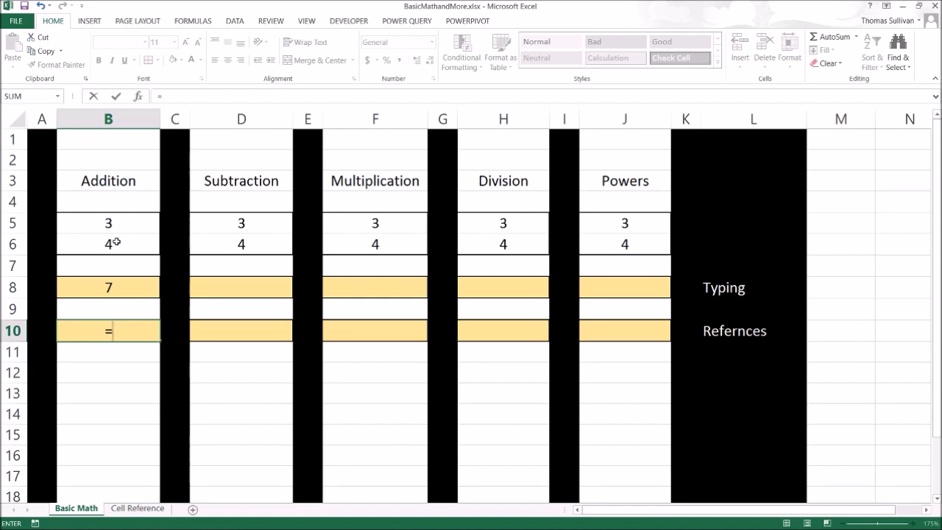
left_click(108, 223)
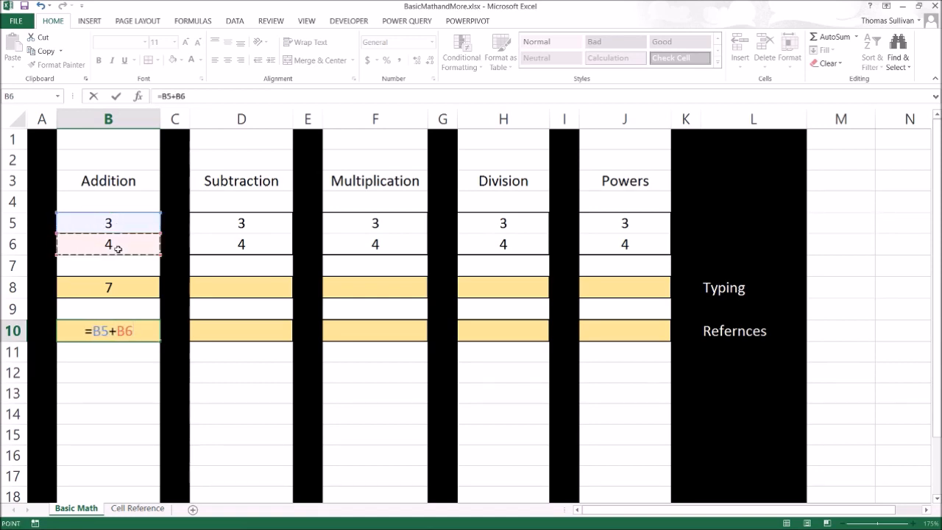
key("Return")
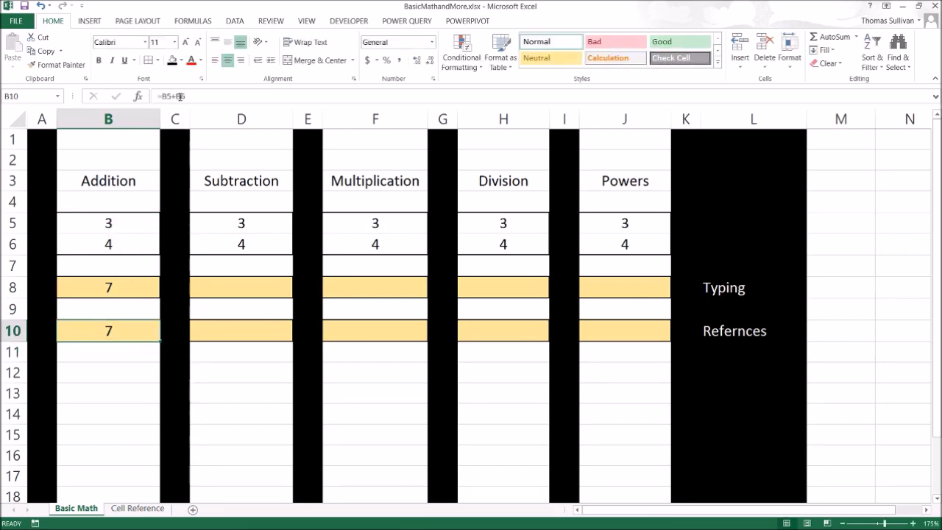
type("=B5+B6")
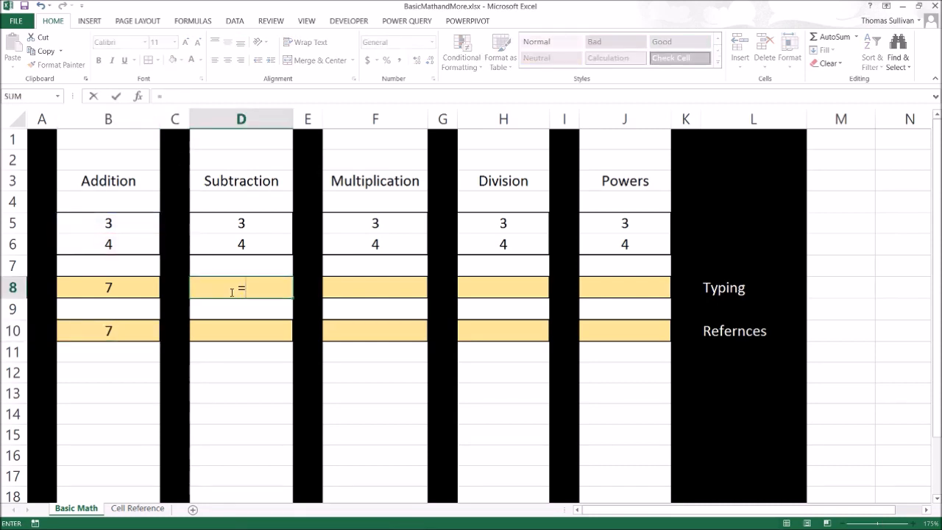
Enter =3-4 in D8 and =D5-D6 in D10, both showing -1
key("Return")
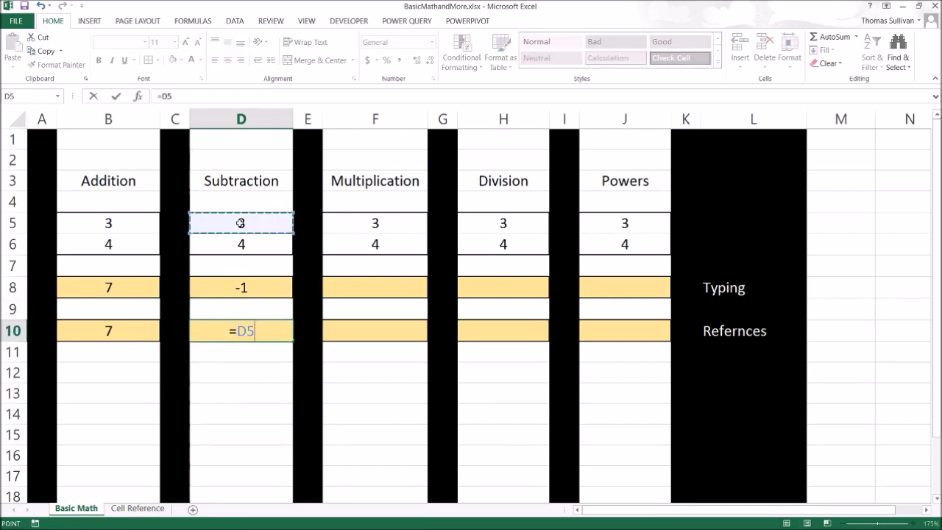
left_click(241, 243)
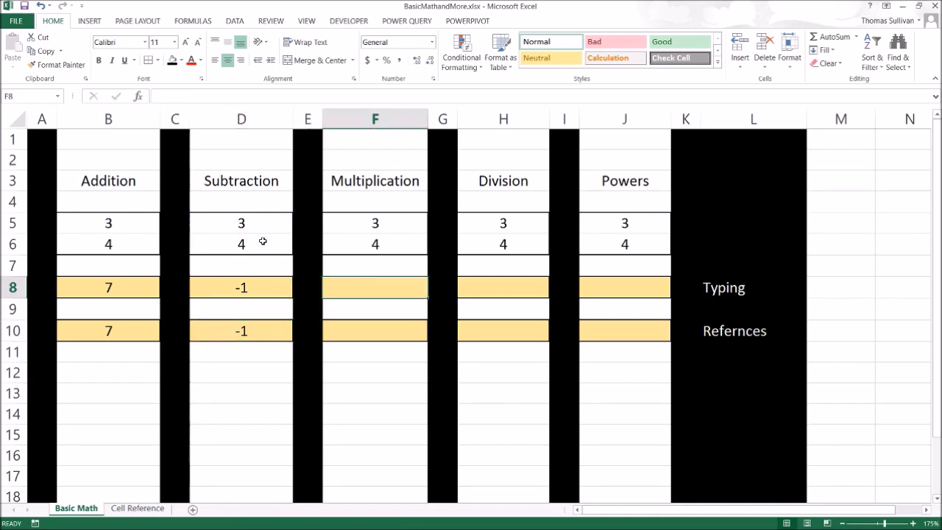
type("=3")
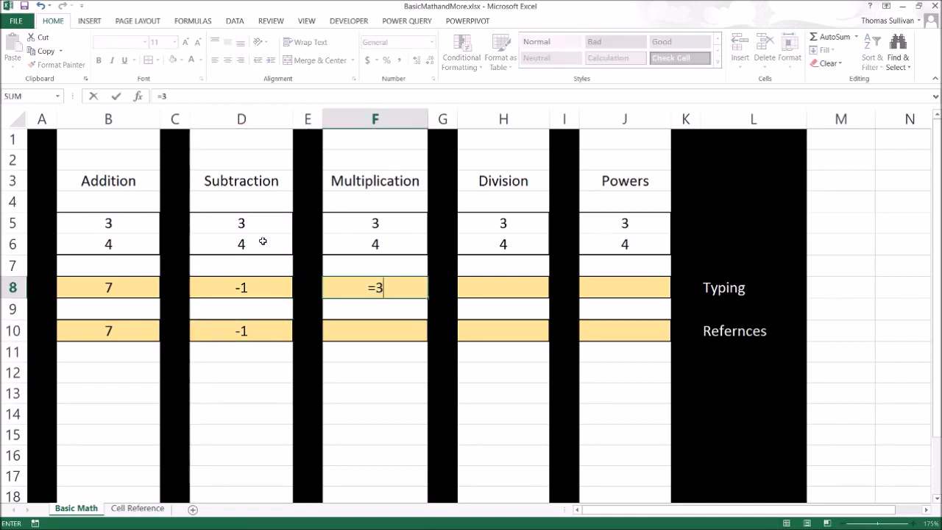
Enter =3*4 in F8 and multiply referenced cells F5 and F6 in F10, both 12
type("*")
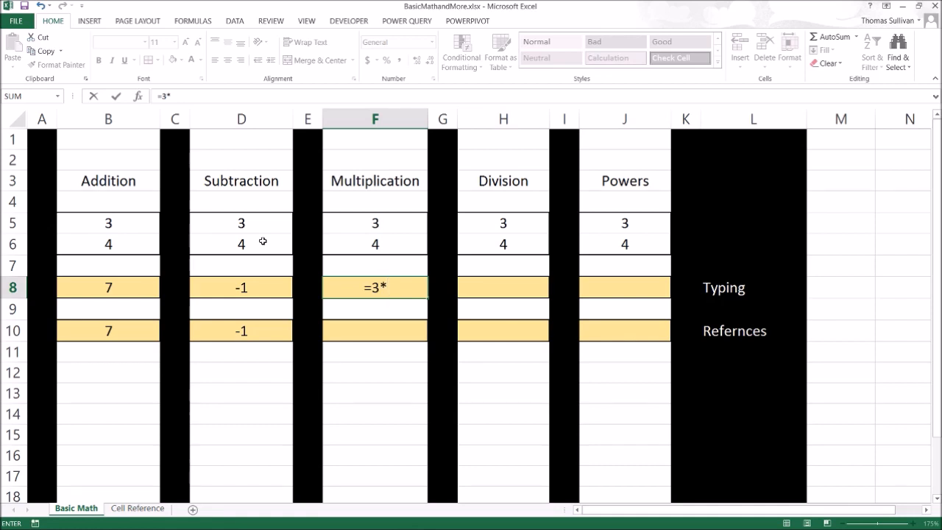
type("4")
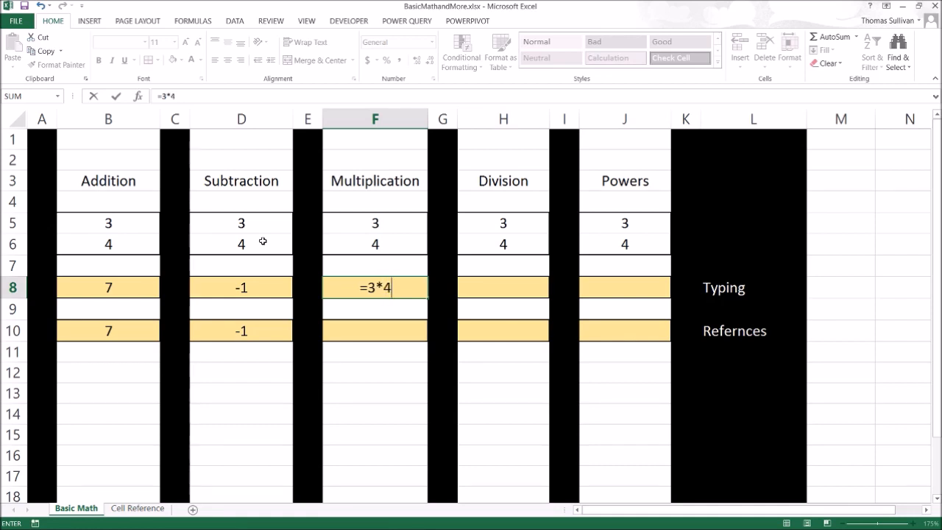
key("Return")
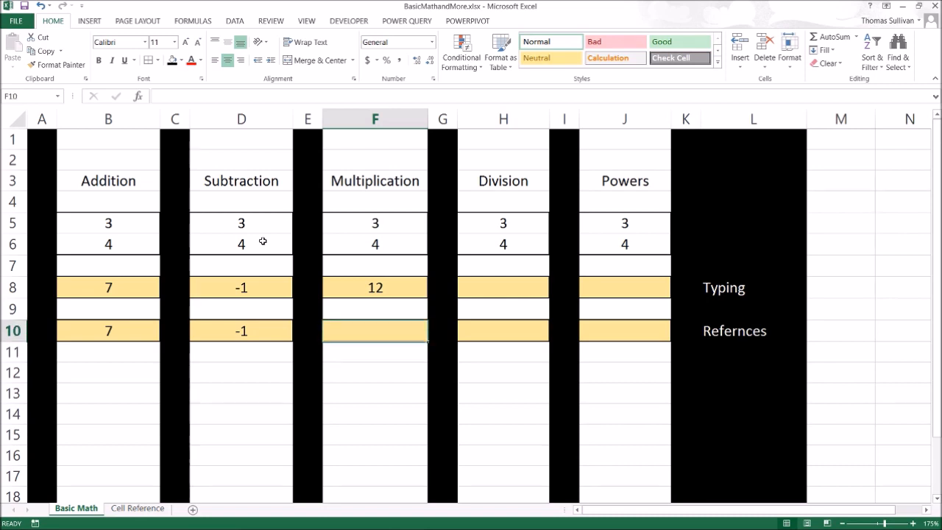
type("=3*")
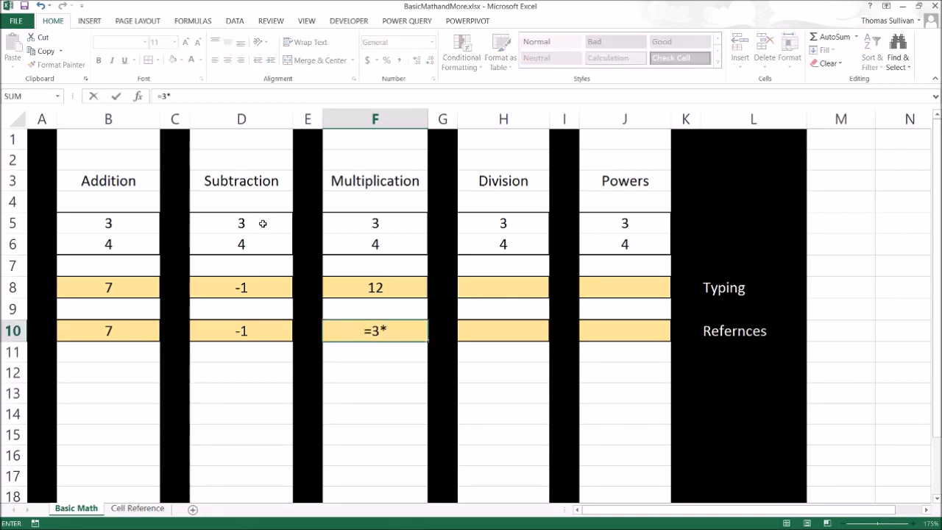
left_click(375, 244)
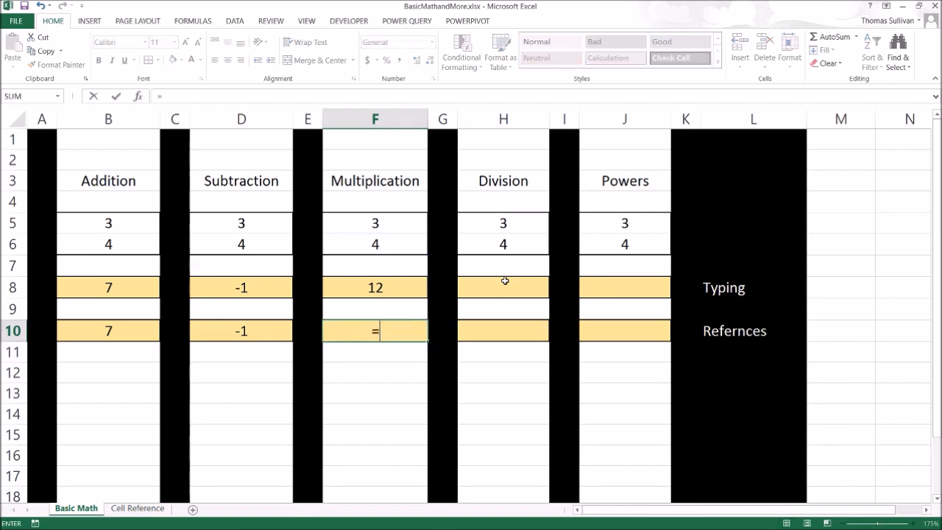
left_click(375, 223)
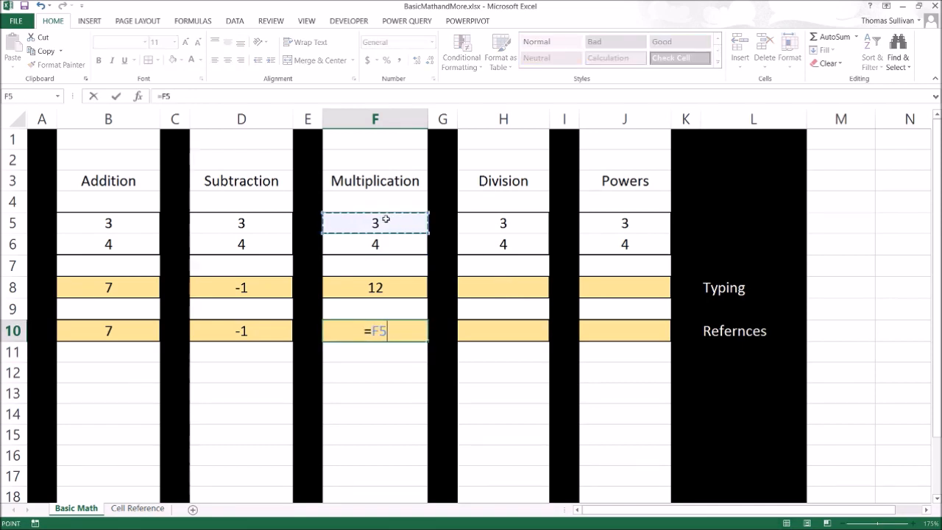
left_click(375, 244)
type("=3")
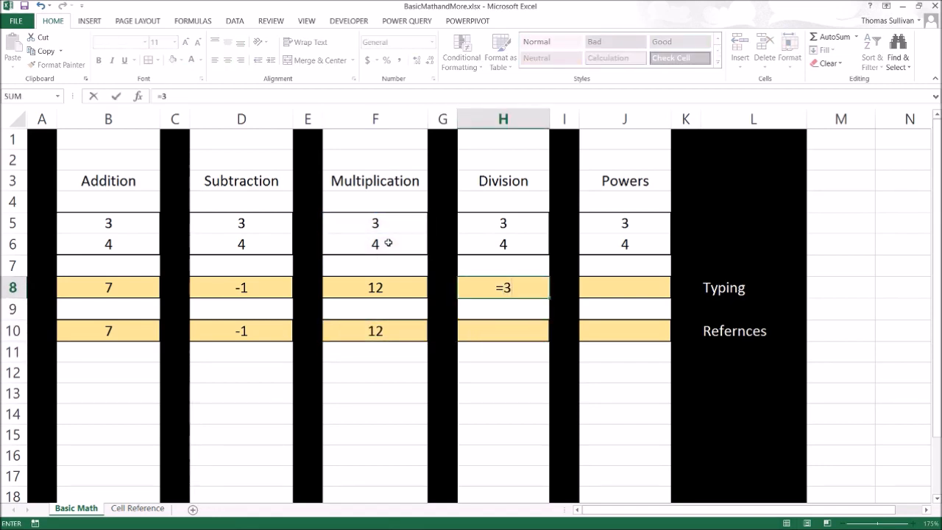
Enter =3/4 in H8 and =H5/H6 in H10, both showing 0.75
type("/")
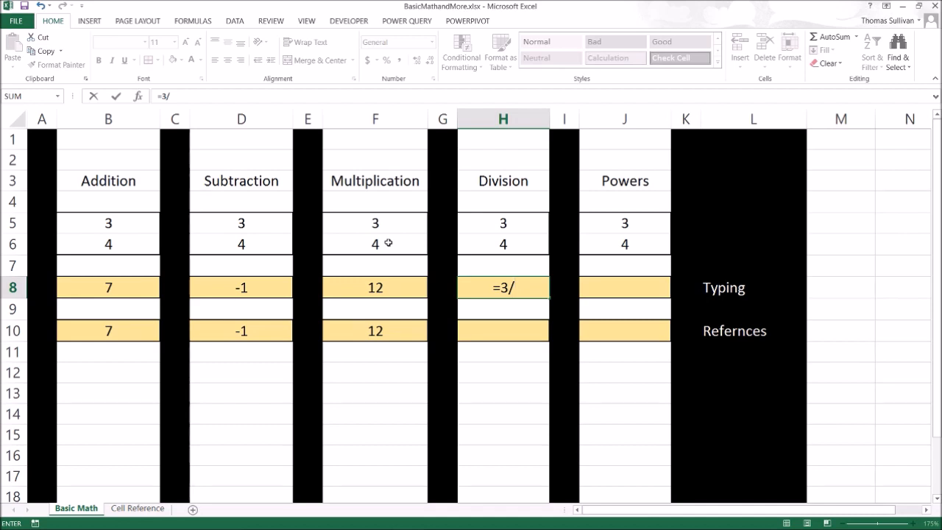
key("Return")
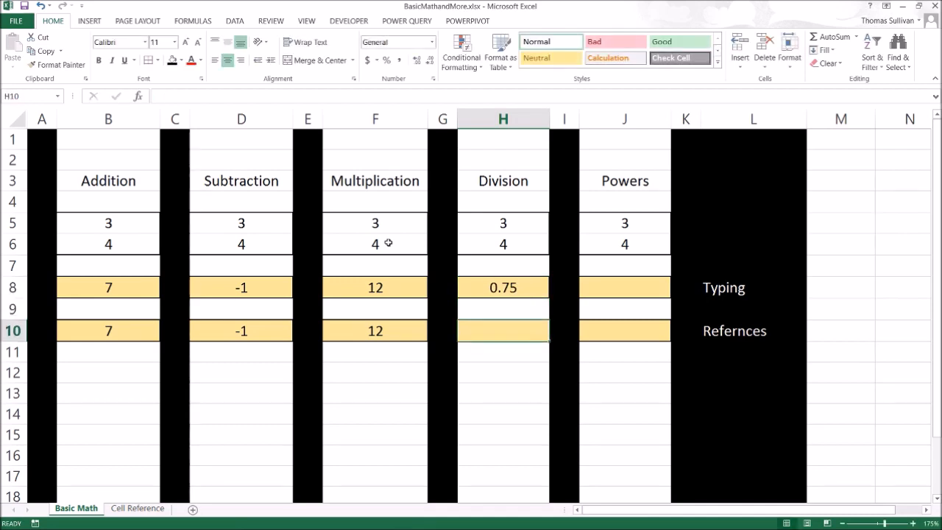
left_click(502, 222)
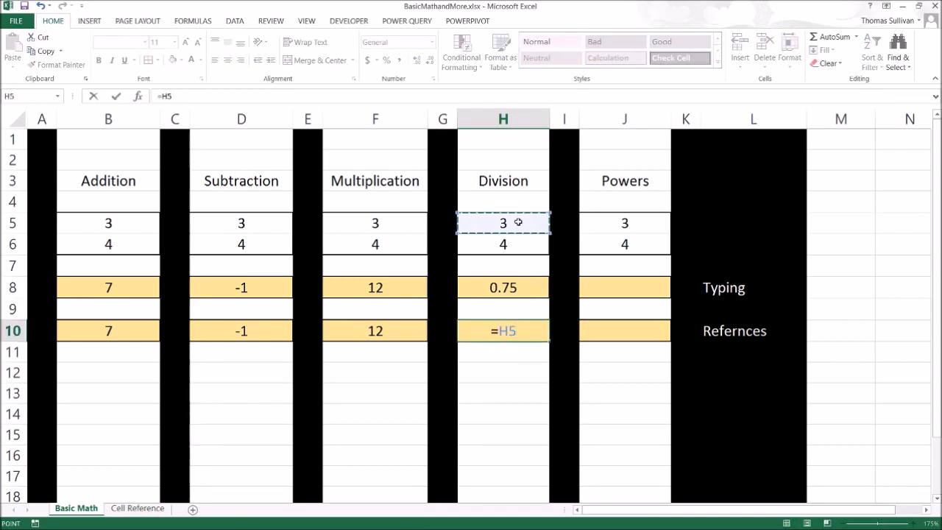
left_click(503, 243)
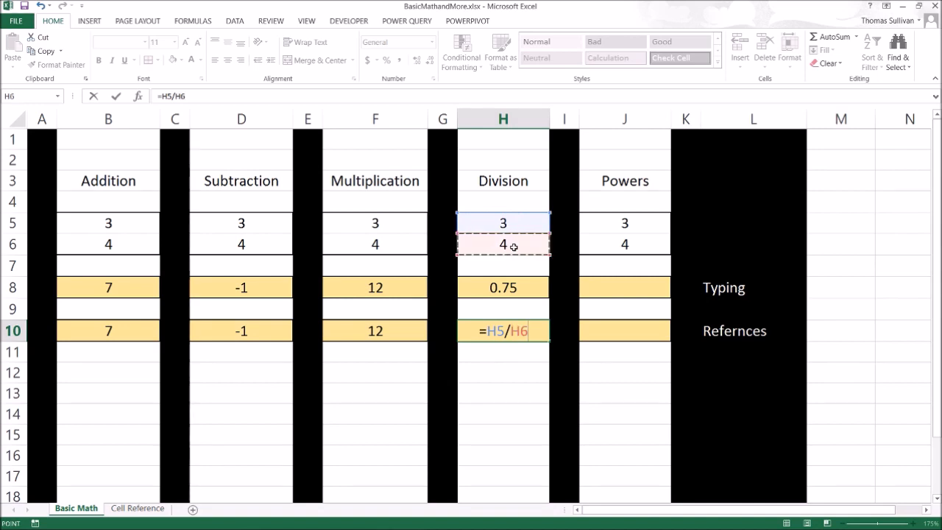
key("Return")
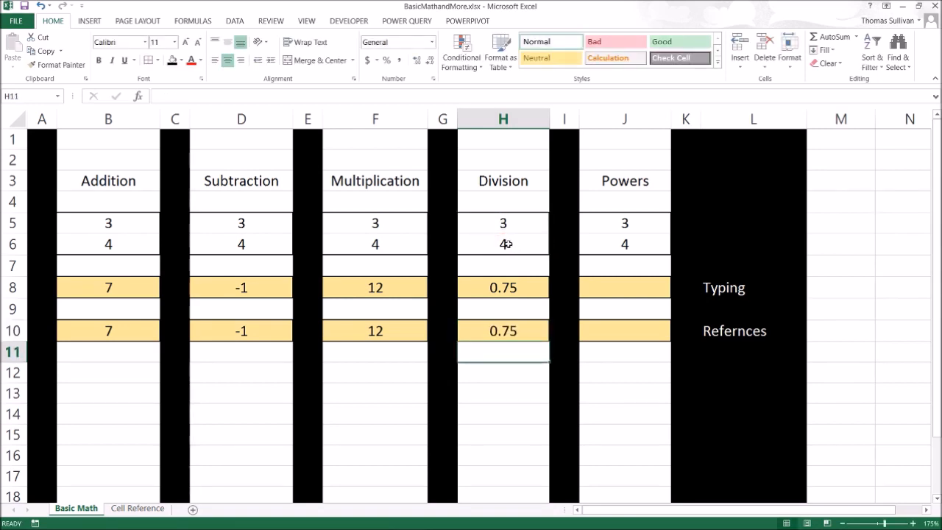
Change divisor H6 to 12, seeing H10 become 0.25, then restore 4
left_click(502, 244)
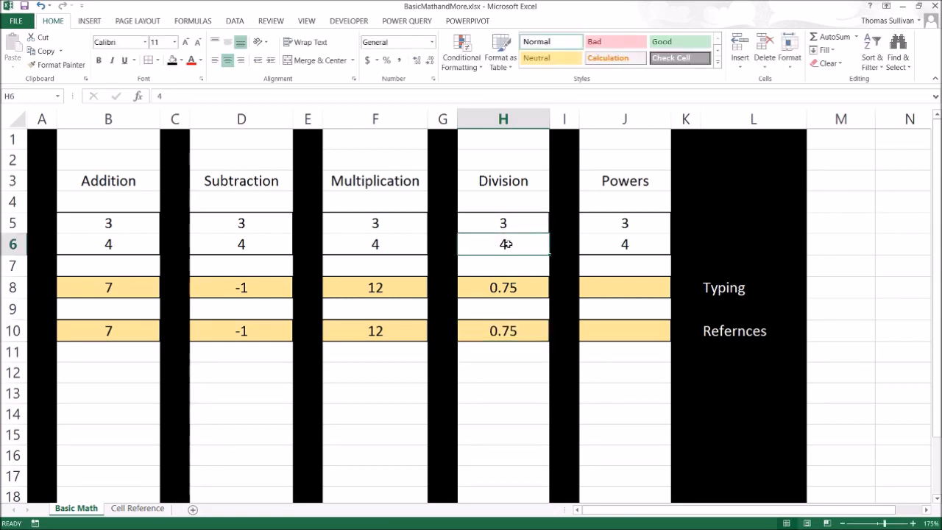
type("12")
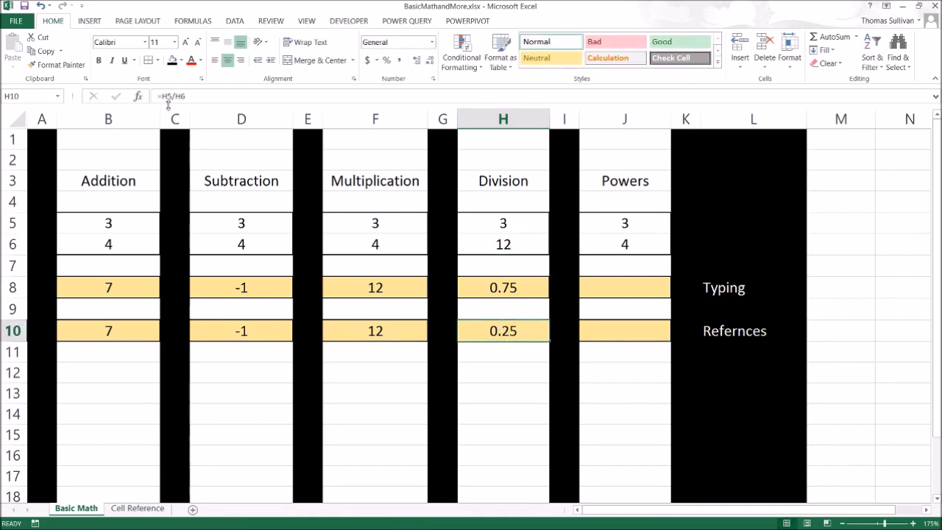
left_click(503, 287)
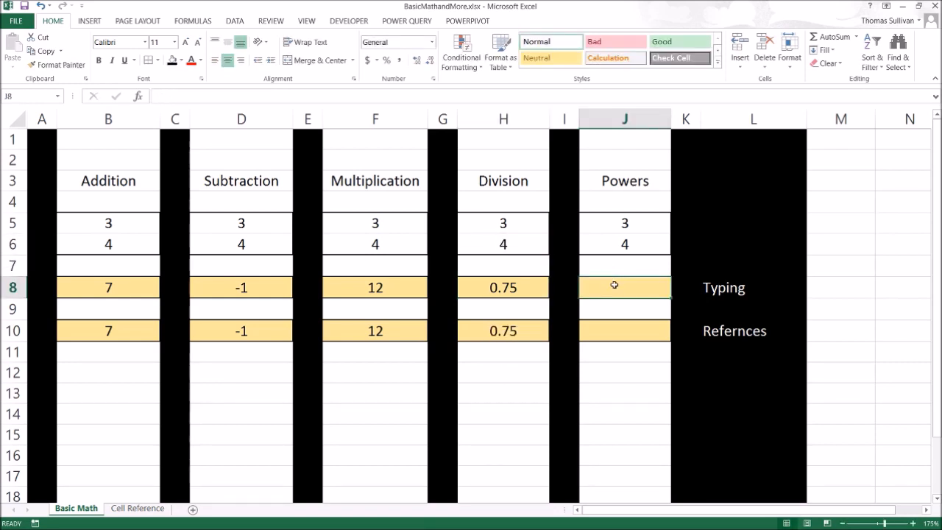
Enter =3^4 in J8 and =J5^J6 in J10, both showing 81
type("=")
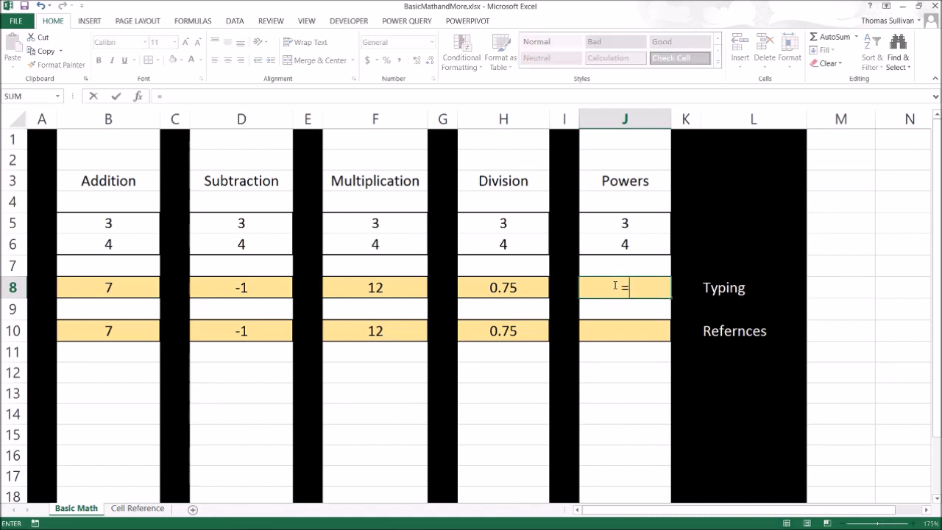
type("3")
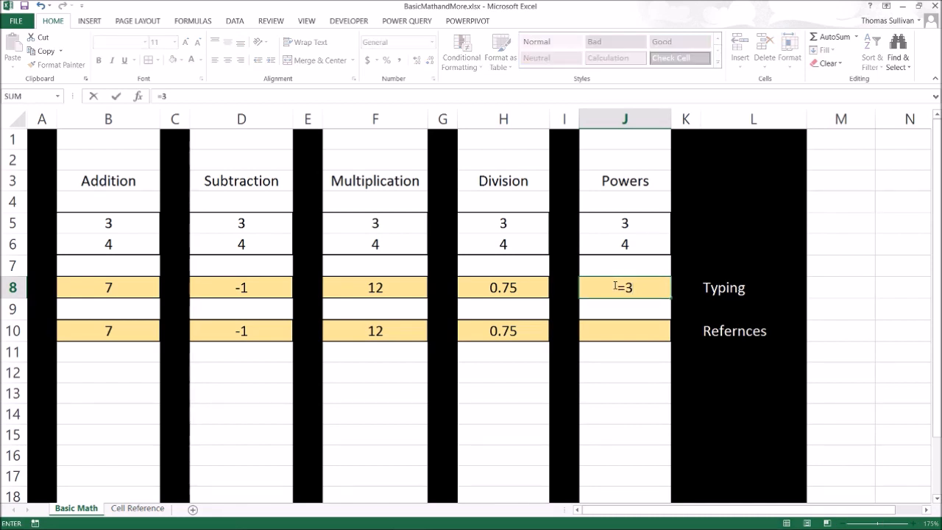
type("^4")
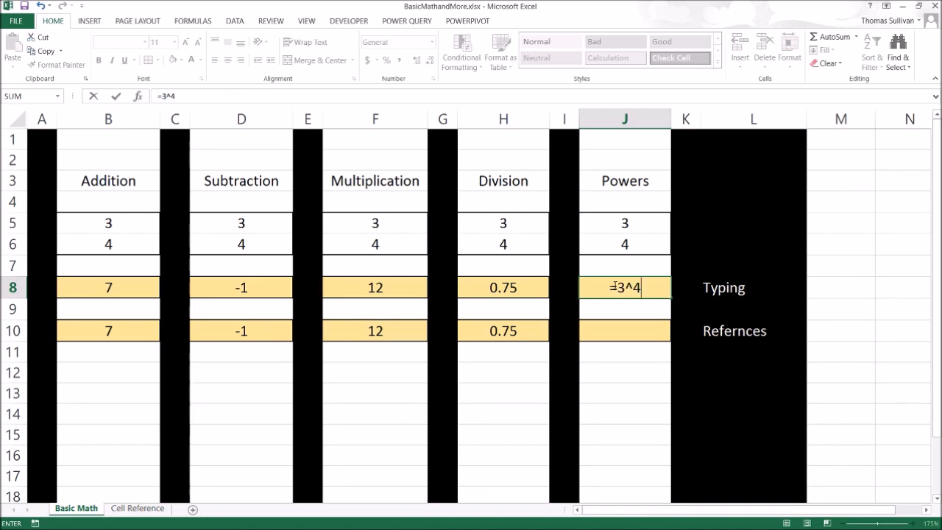
key("Return")
type("=")
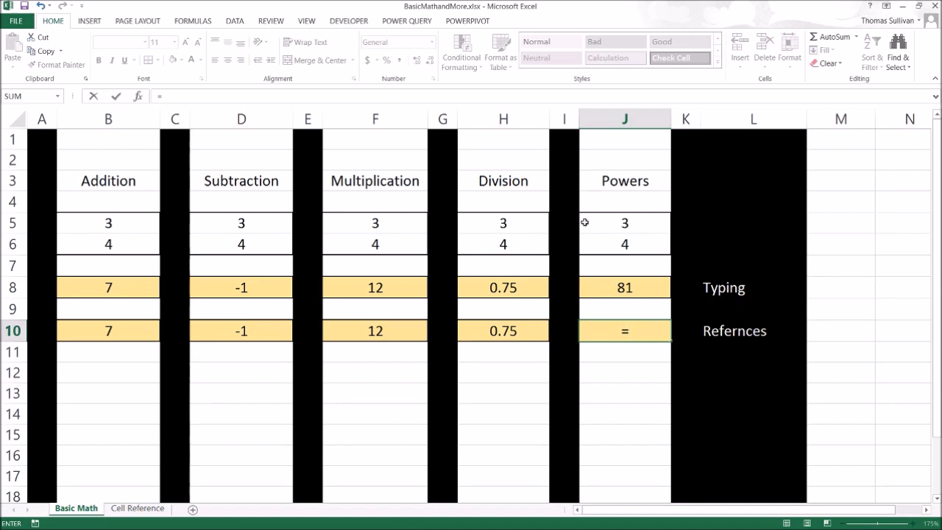
left_click(624, 223)
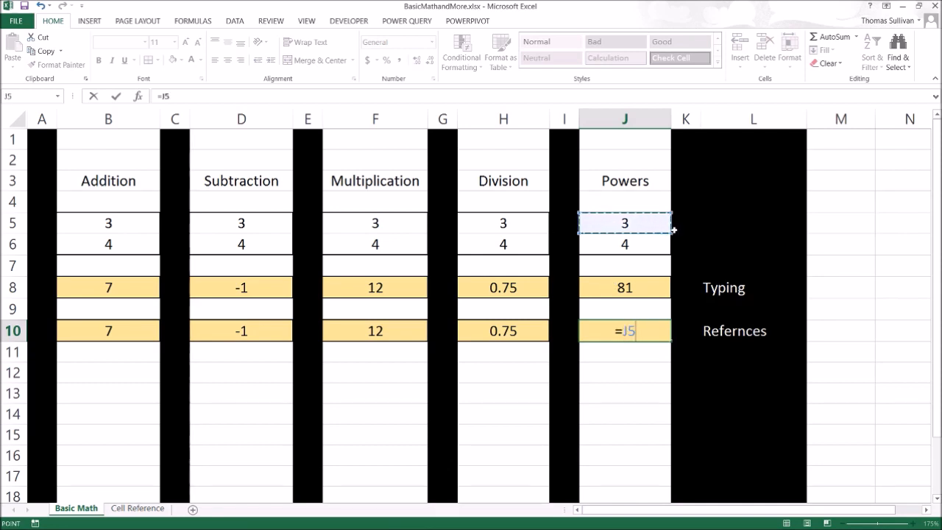
left_click(624, 244)
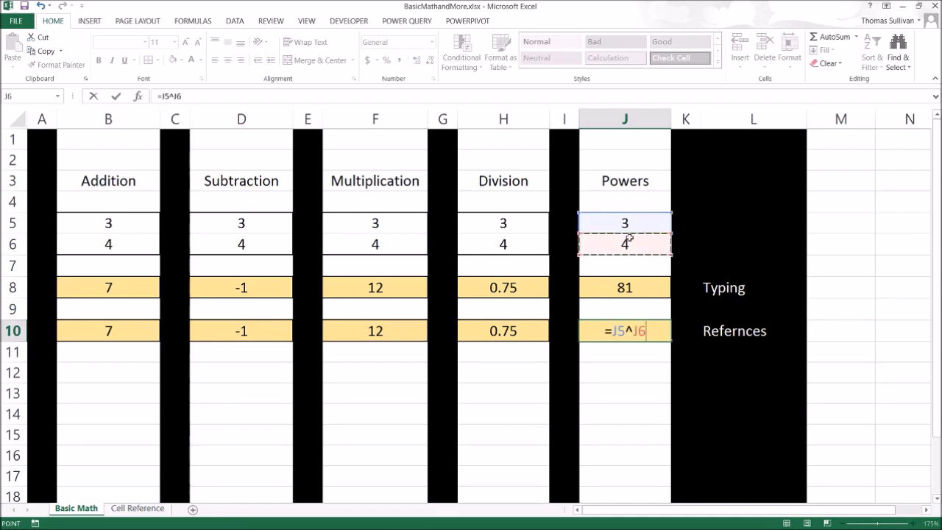
key("Return")
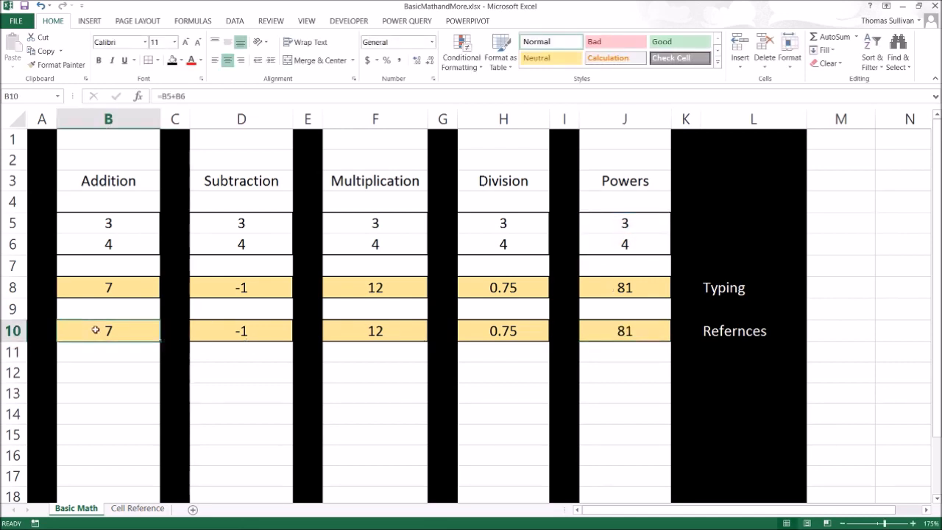
Inspect the reference formulas in D10, F10 and the References row
left_click(240, 330)
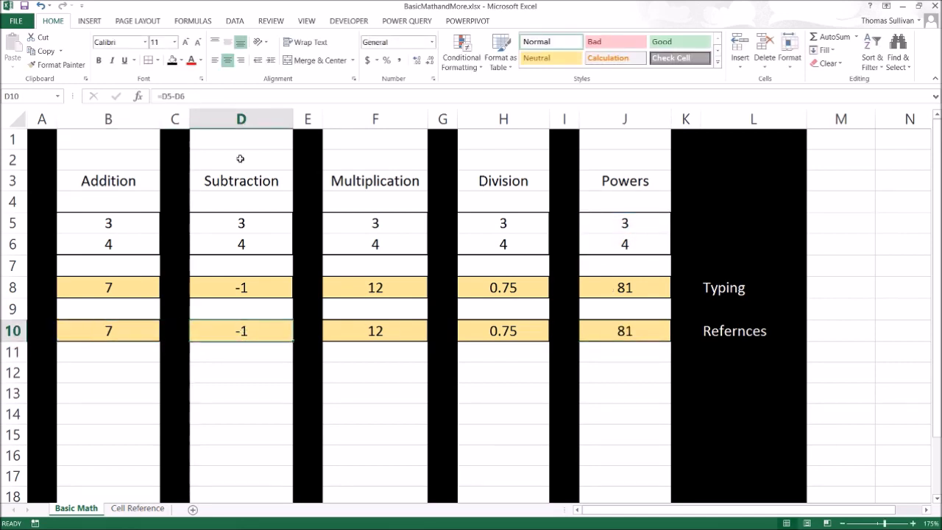
left_click(376, 330)
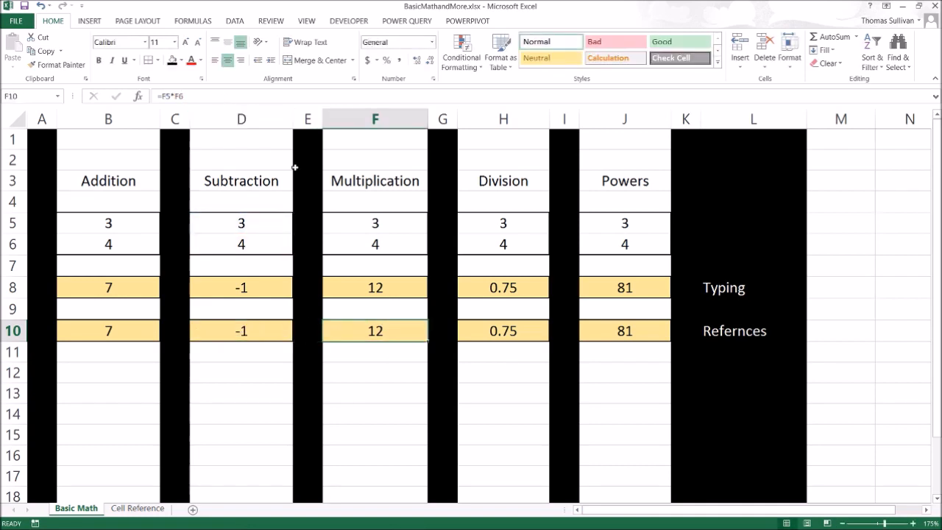
left_click(503, 330)
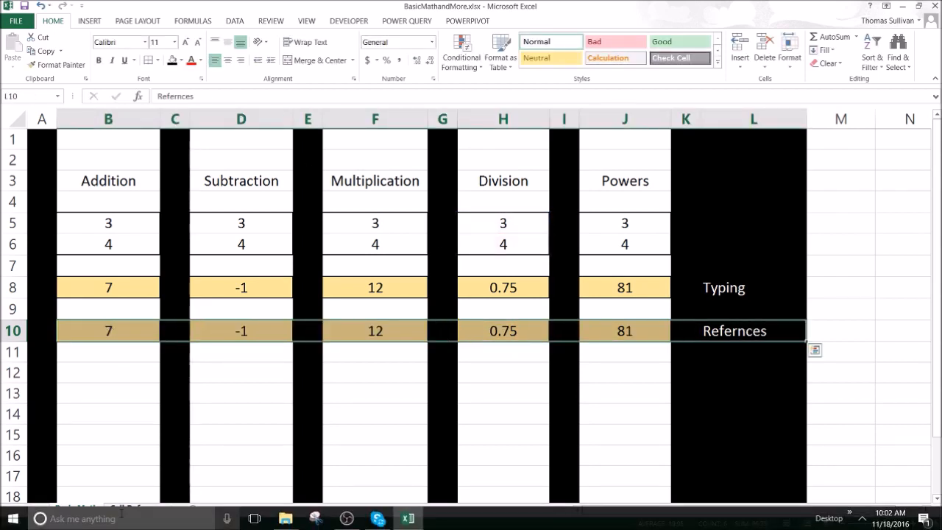
On the Cell Reference sheet, center table A3:D9 and give it all borders
left_click(137, 507)
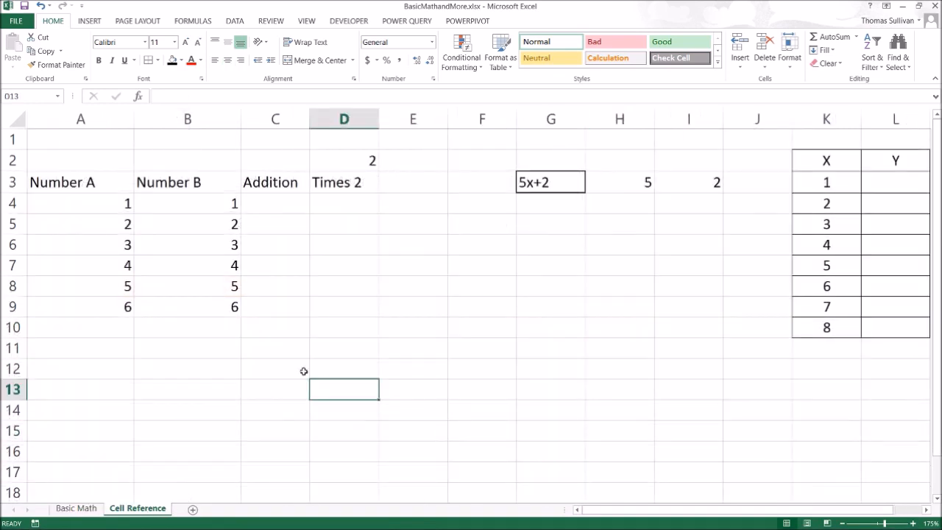
left_click_drag(62, 182, 343, 307)
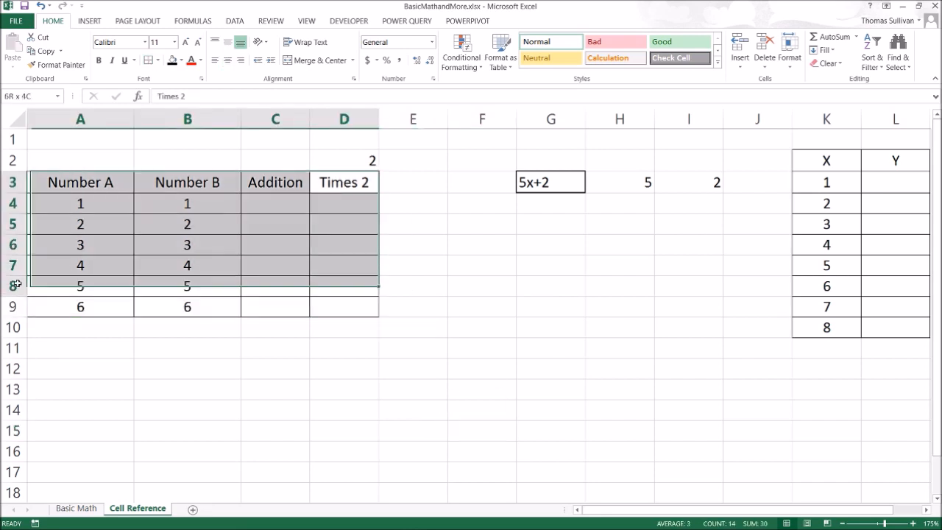
left_click(379, 472)
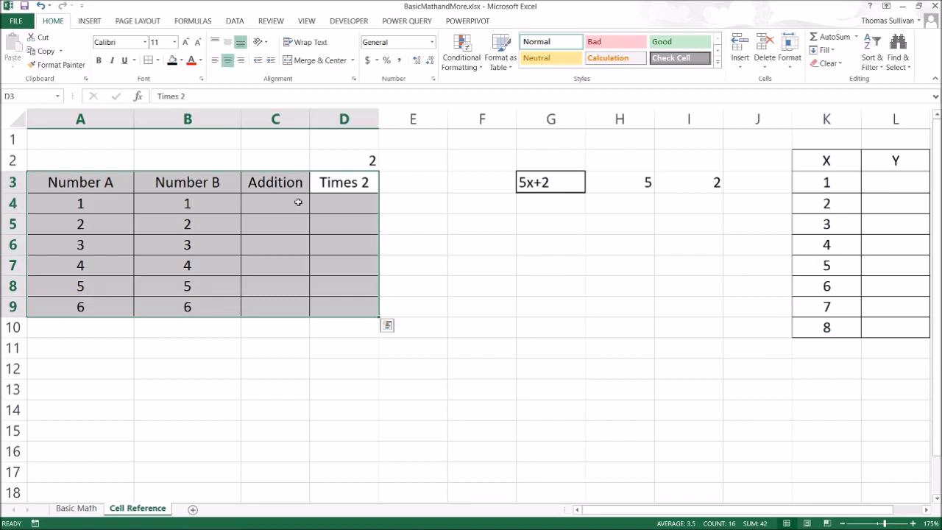
left_click(275, 203)
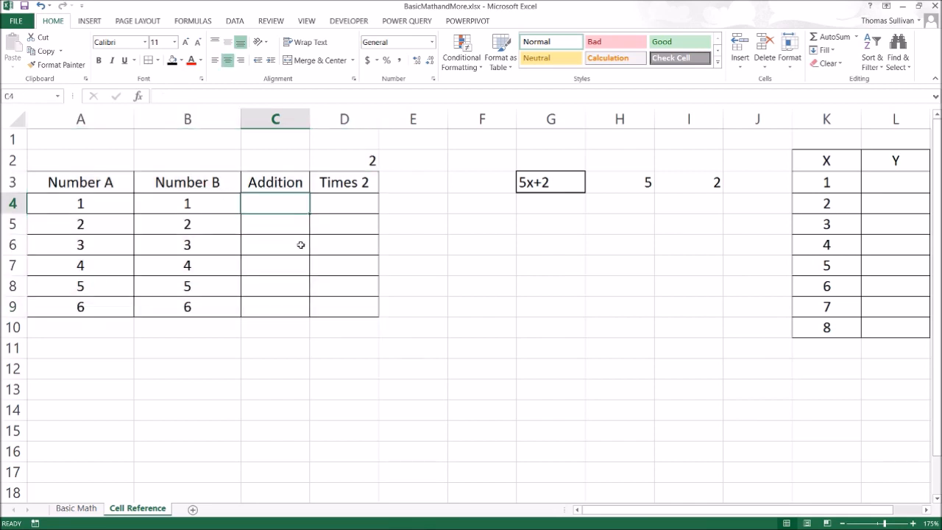
Enter =A4+B4 in C4, copy it down to C9, and check C8's formula
left_click(80, 203)
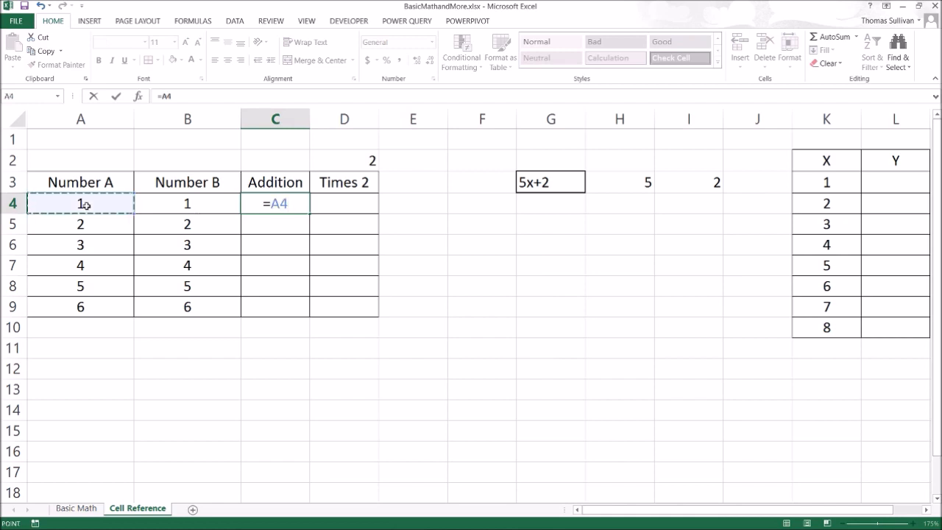
type("+")
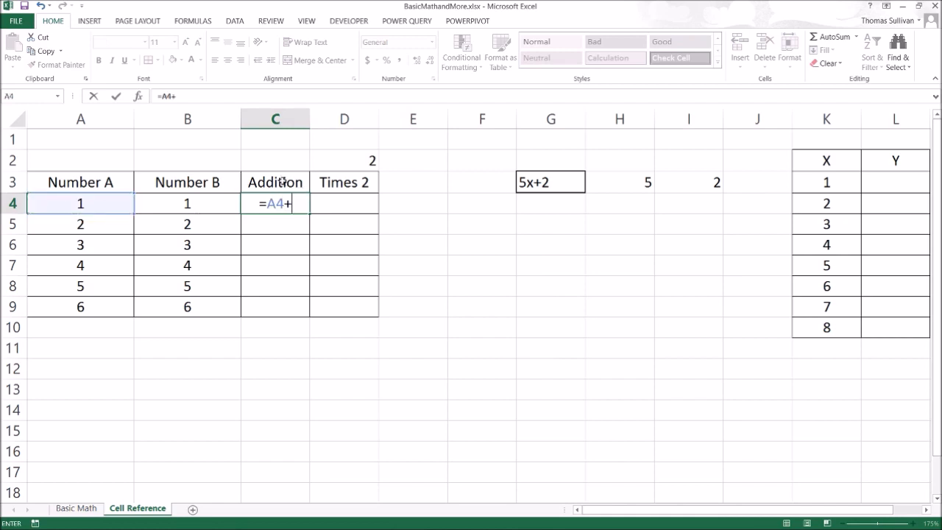
left_click(187, 203)
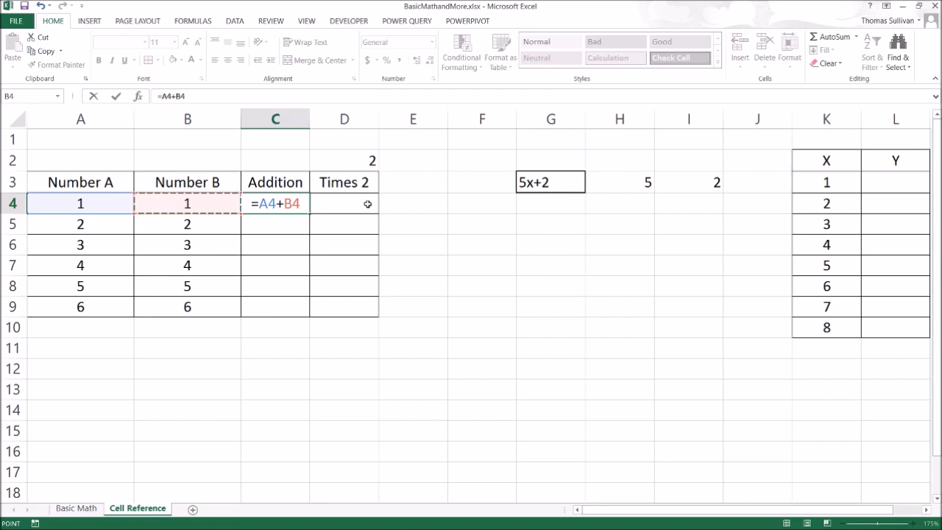
key("Return")
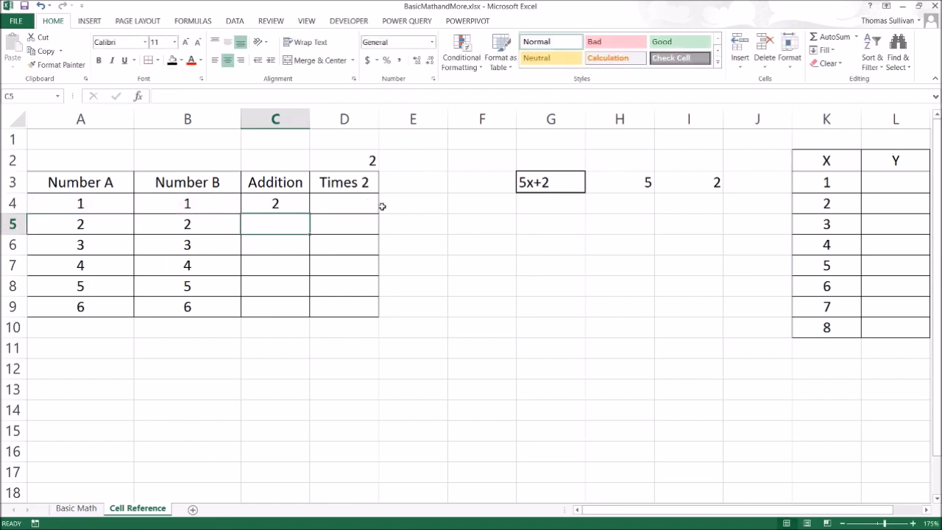
mouse_move(287, 226)
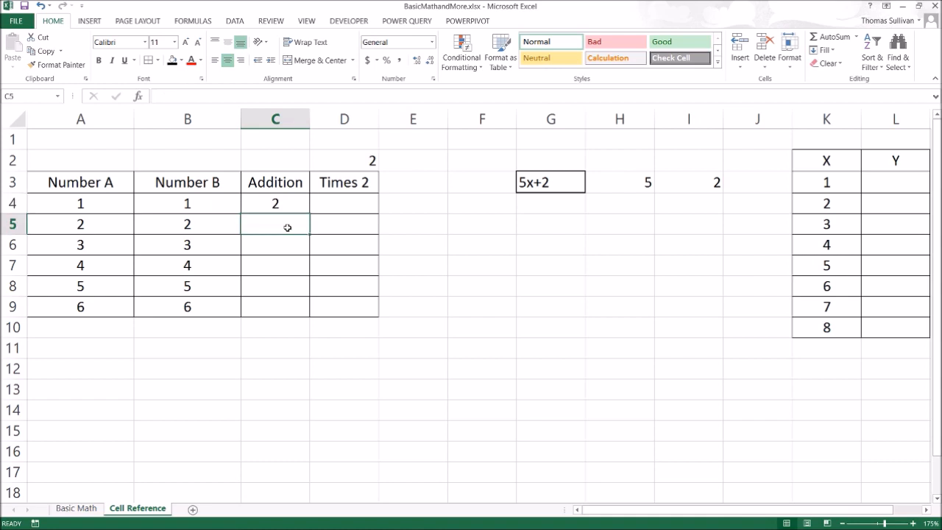
left_click(81, 223)
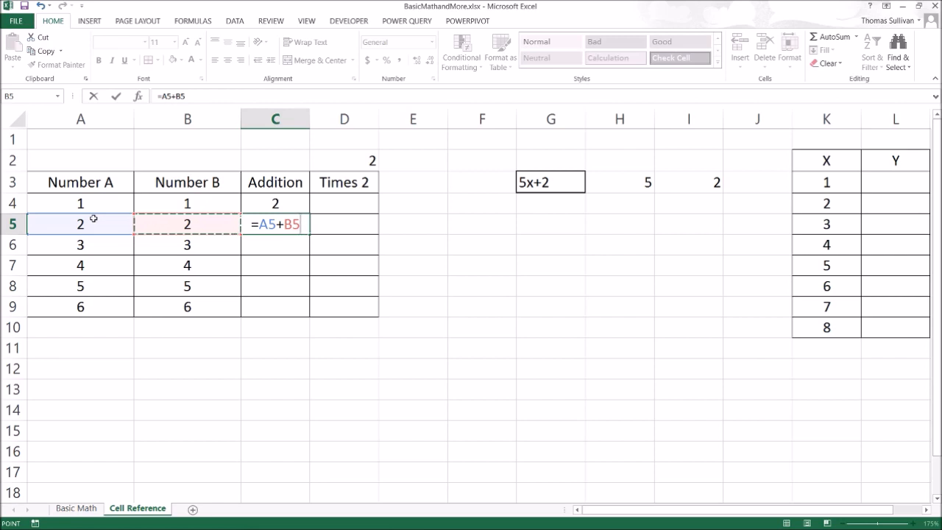
key("Escape")
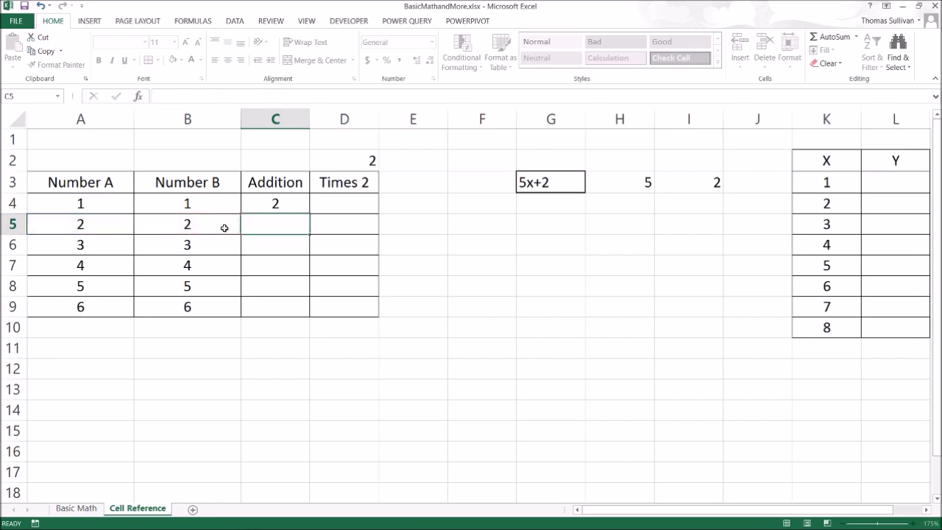
left_click(275, 203)
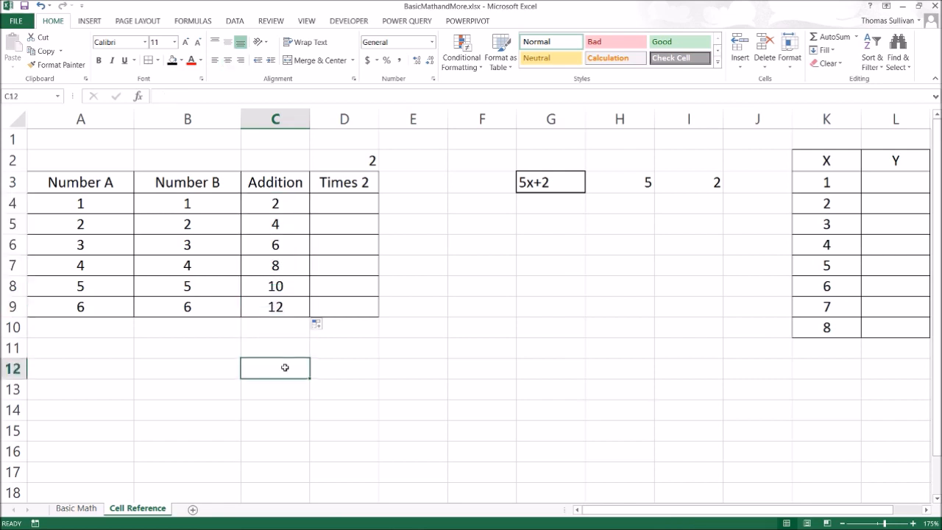
left_click(275, 286)
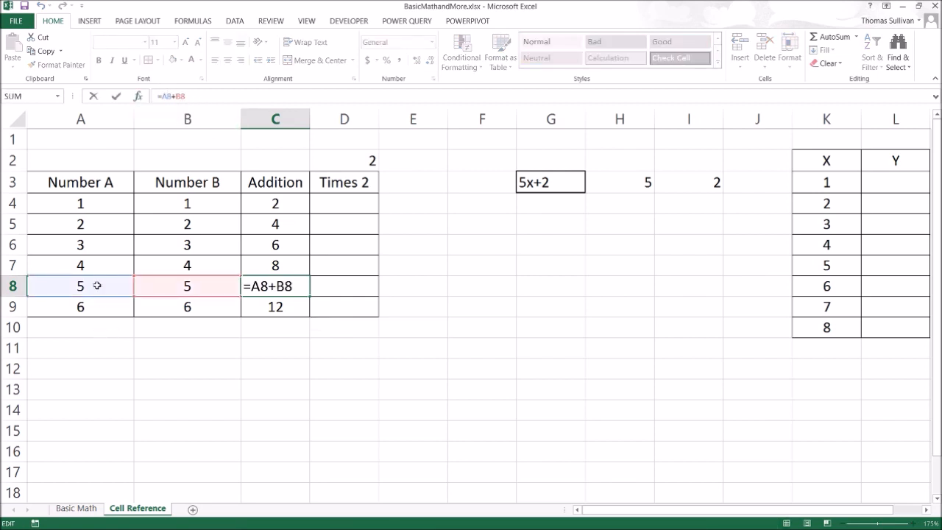
mouse_move(154, 298)
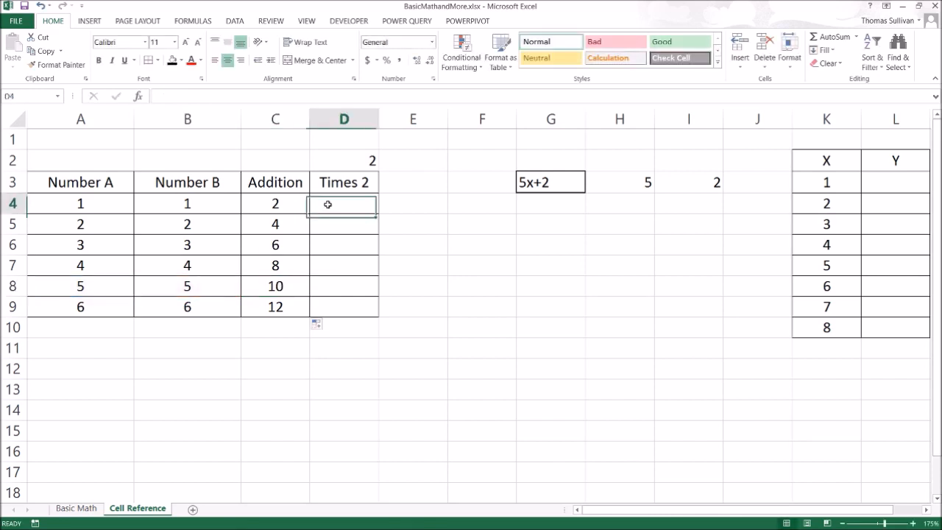
Inspect the Addition formulas and select the results in C4 through C9
left_click(275, 203)
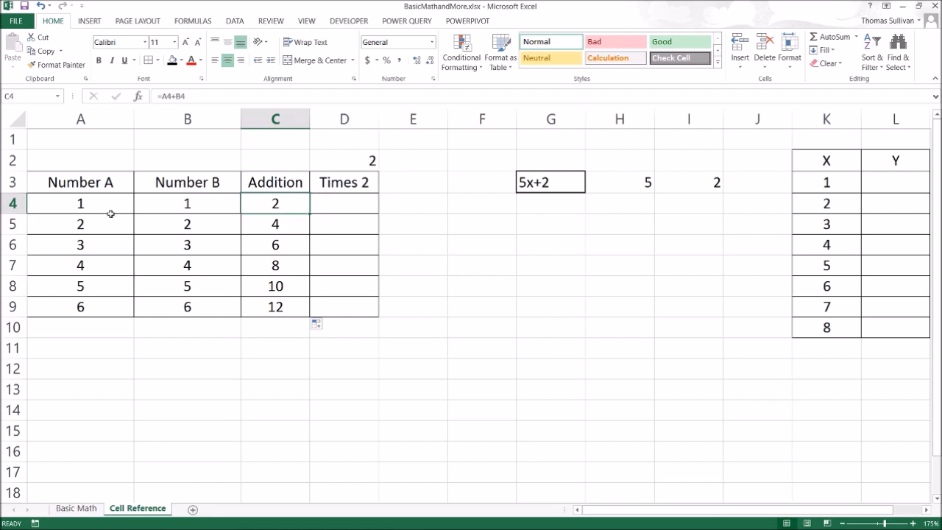
left_click(344, 203)
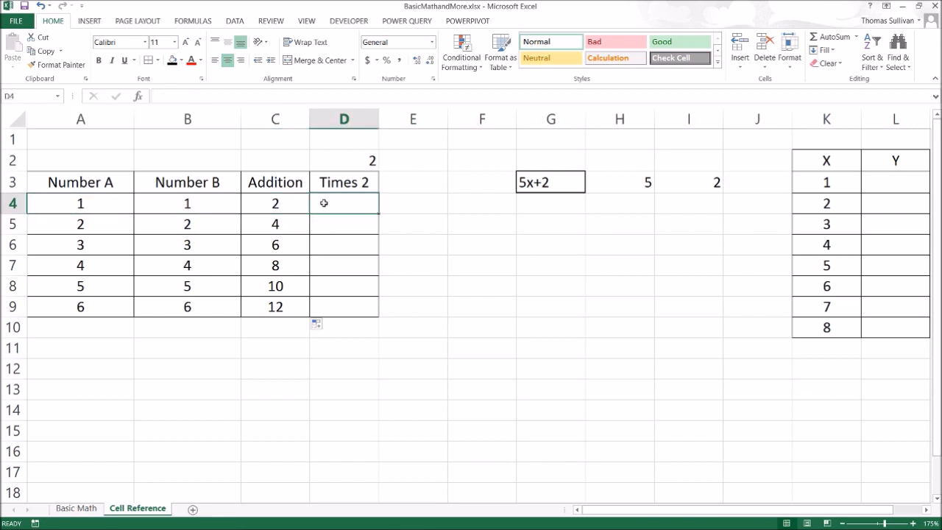
left_click(275, 203)
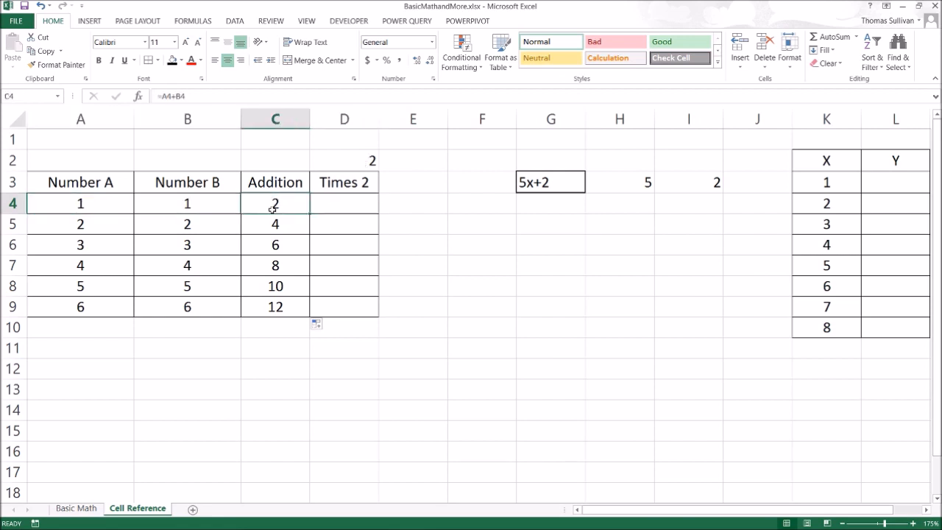
left_click_drag(275, 203, 275, 307)
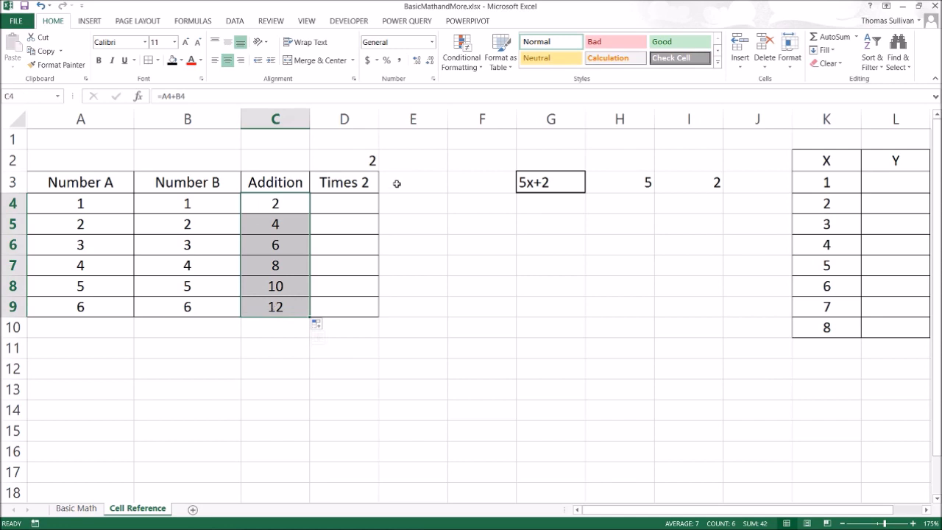
left_click_drag(412, 181, 412, 265)
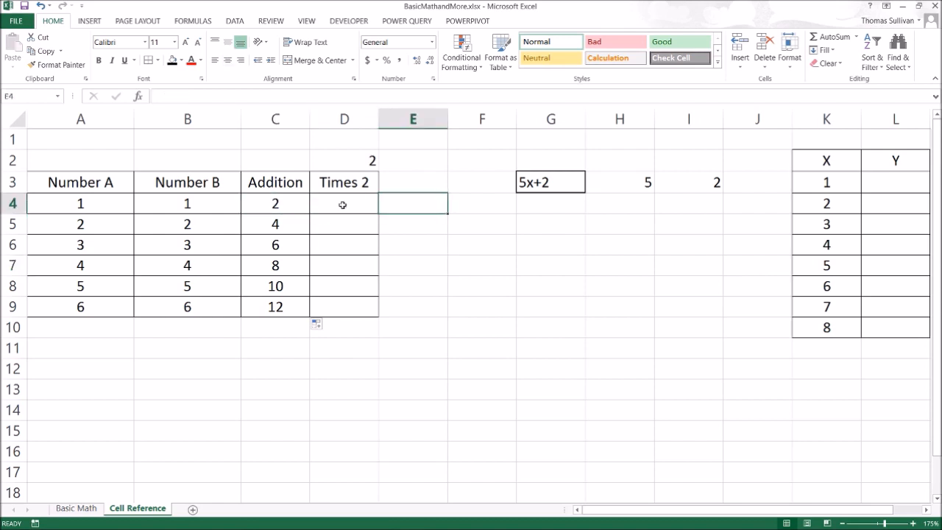
Enter =C4*D2 in D4 and fill it to D9, producing #VALUE! and wrong results
left_click(343, 161)
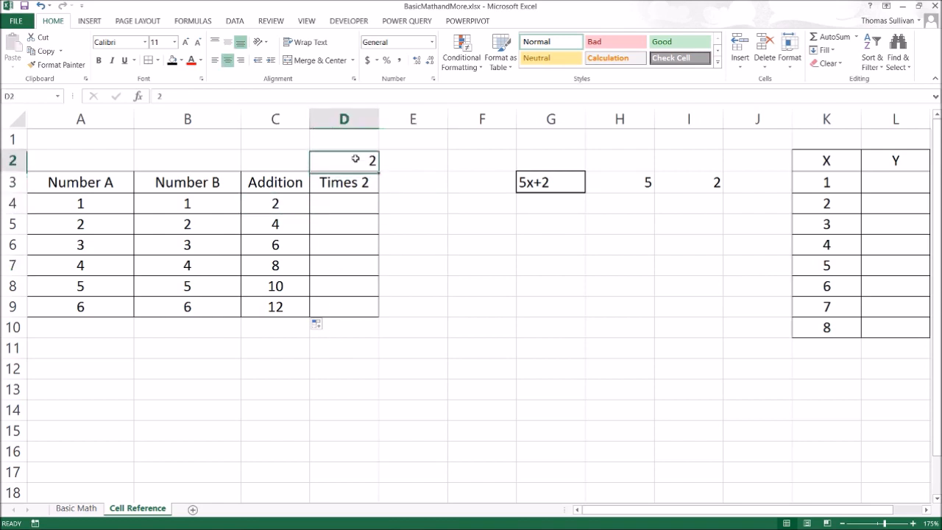
left_click(343, 203)
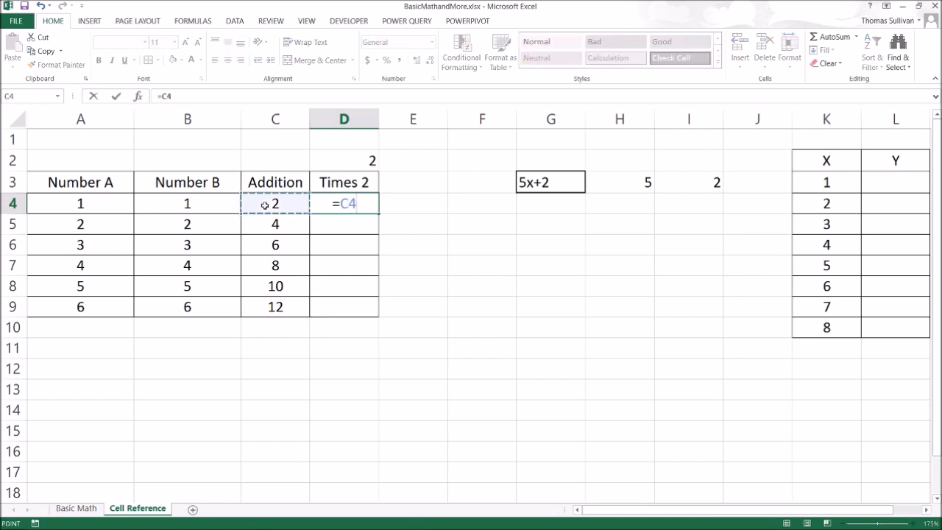
type("*")
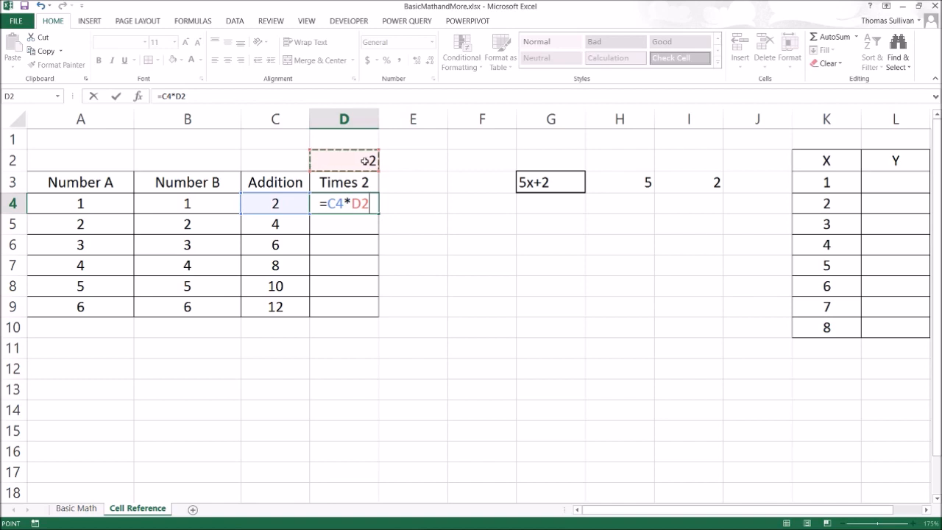
key("Return")
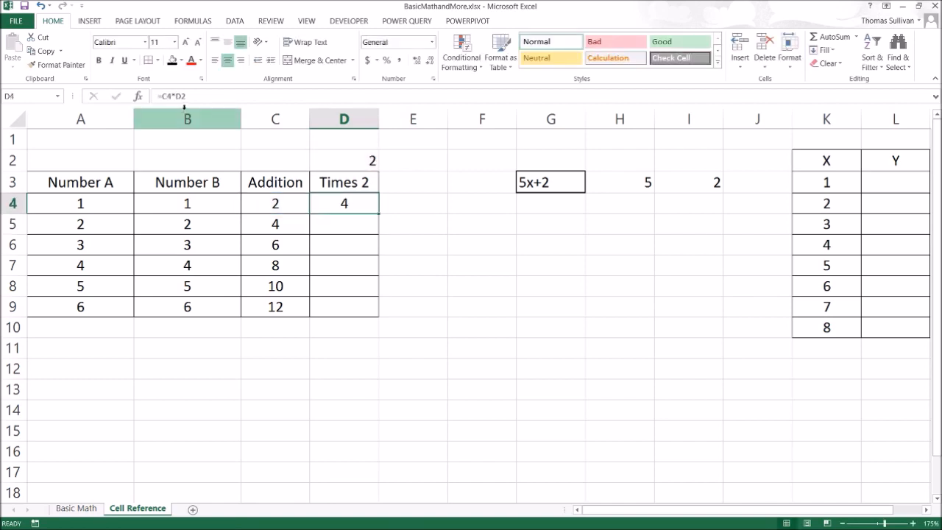
double_click(343, 203)
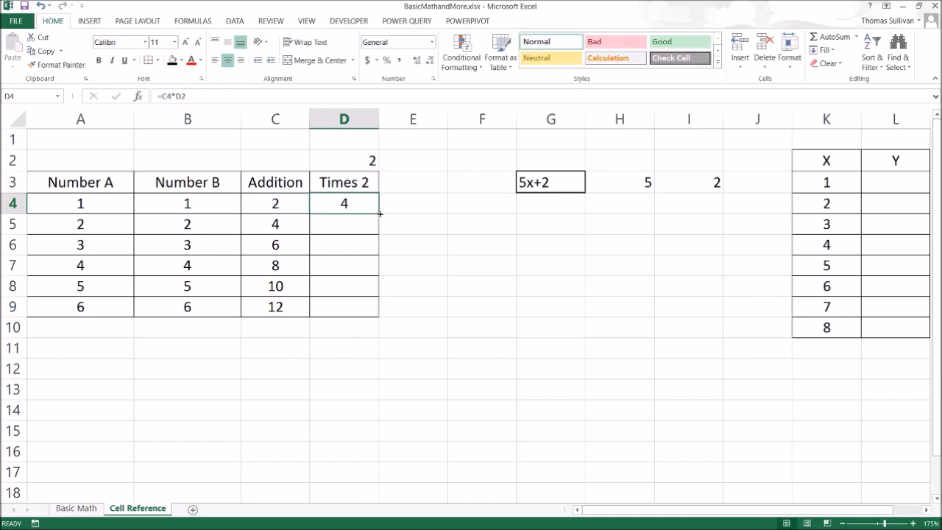
left_click_drag(343, 203, 343, 306)
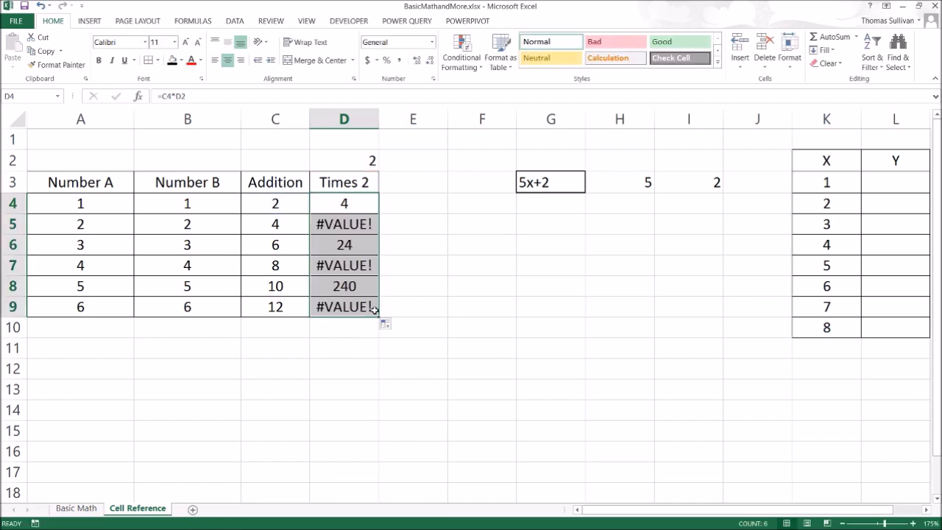
left_click(344, 224)
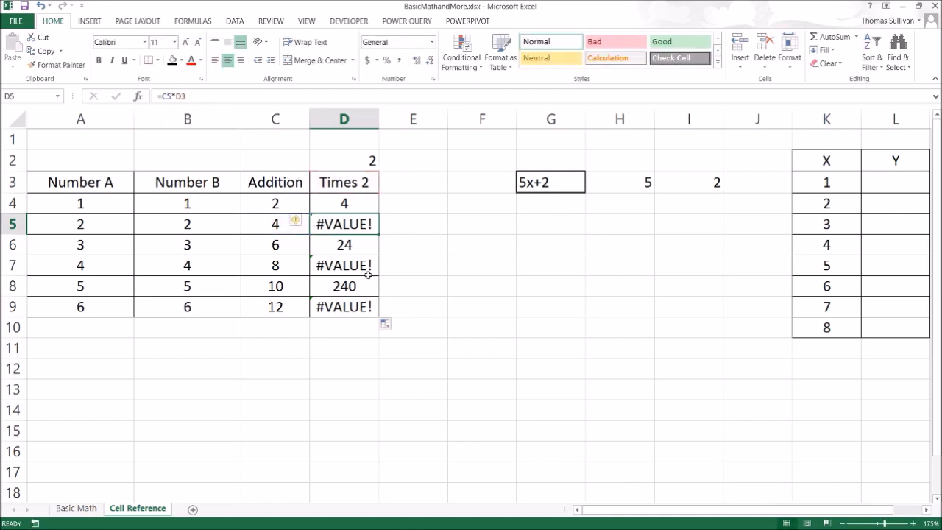
double_click(344, 203)
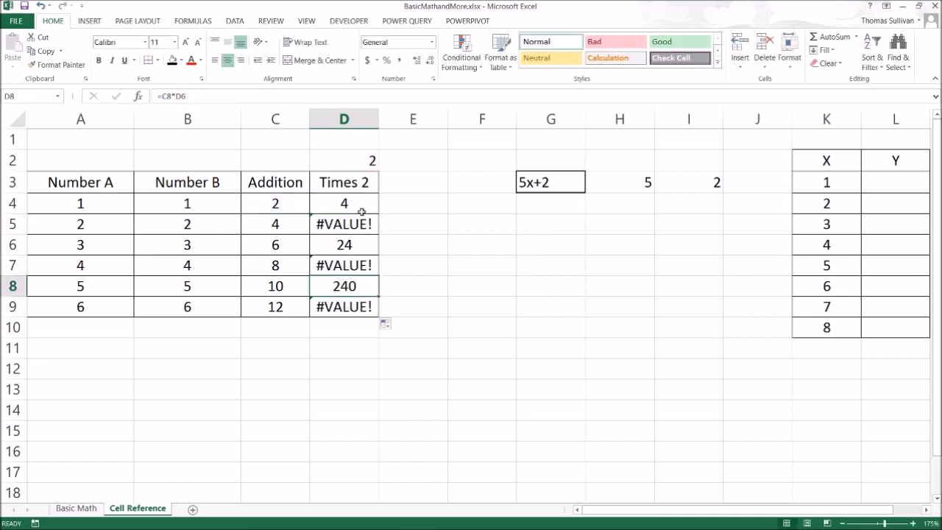
double_click(343, 204)
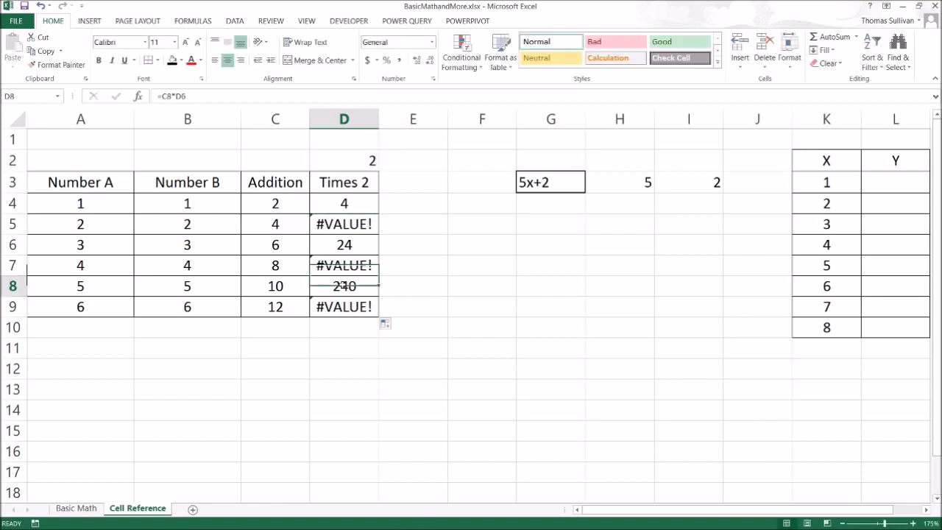
double_click(344, 285)
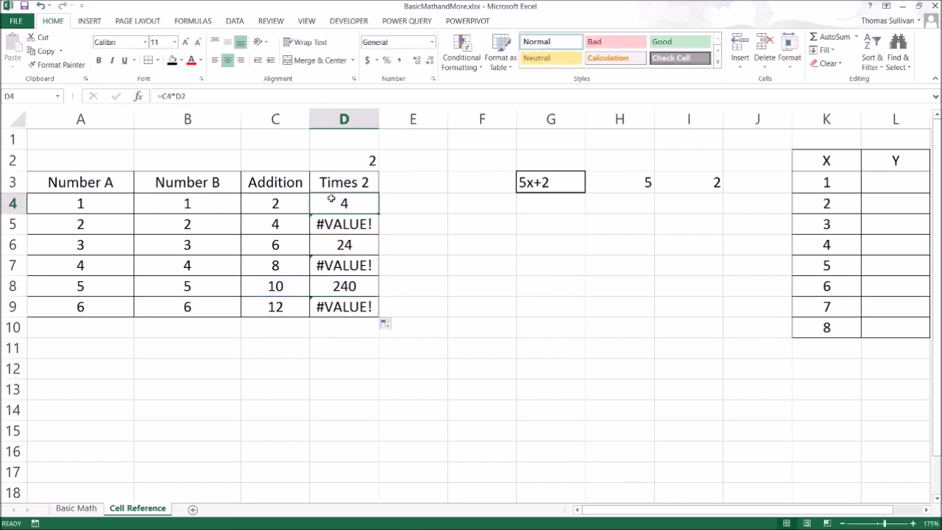
left_click(343, 160)
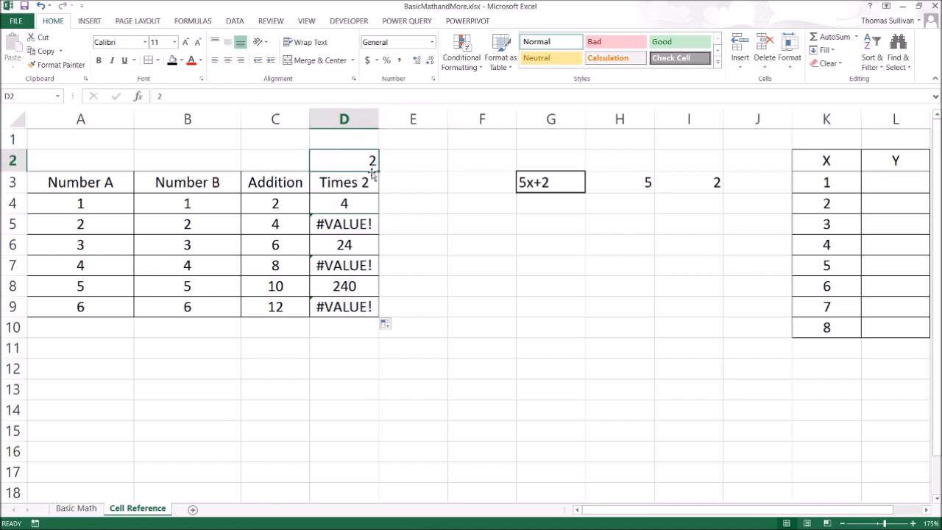
left_click(343, 203)
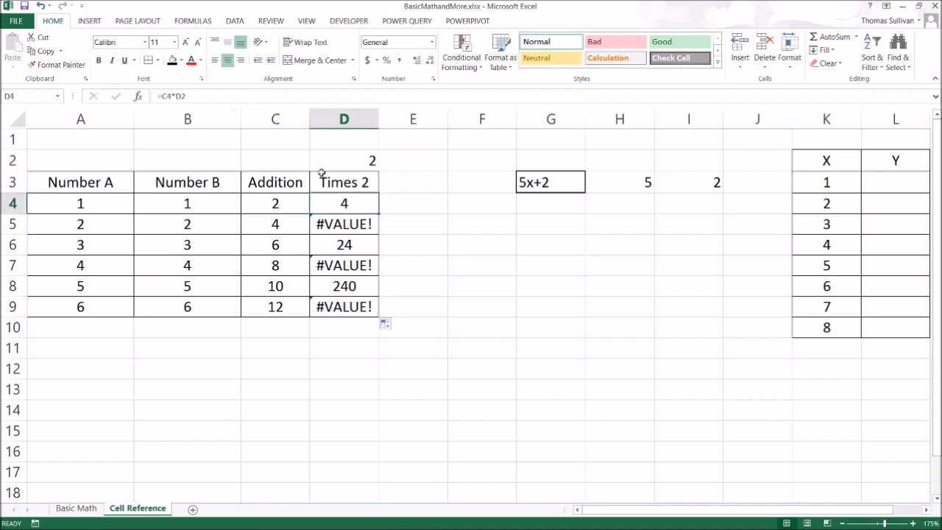
Change the D4 formula to =C4*$D$2 so the 2 stays locked
double_click(343, 203)
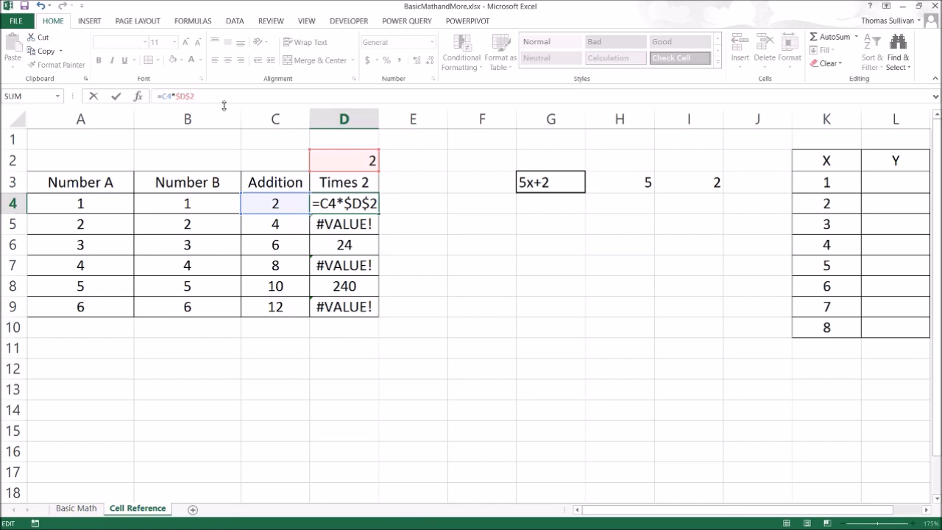
mouse_move(181, 161)
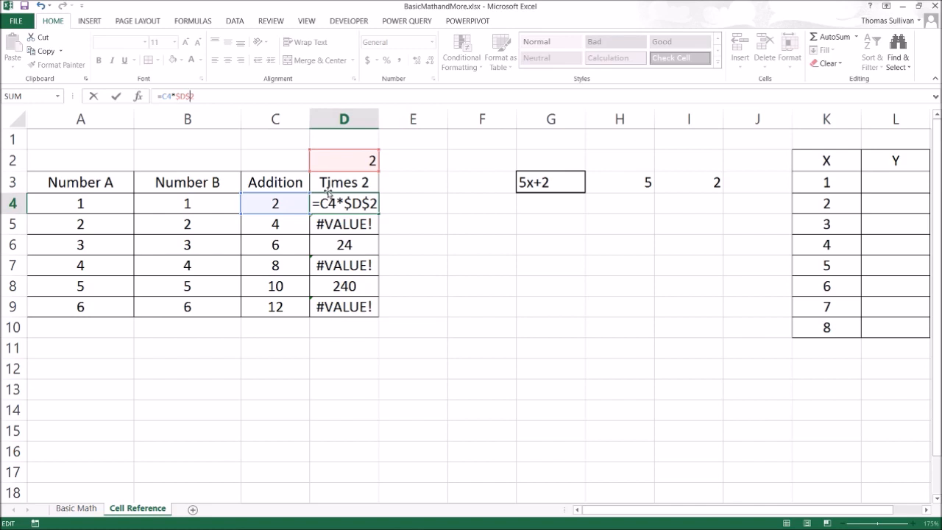
key("Return")
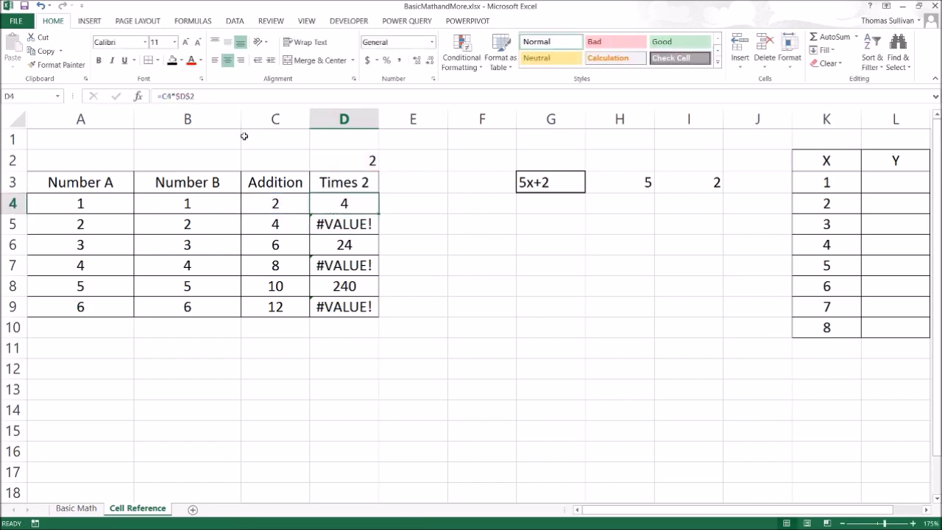
double_click(343, 203)
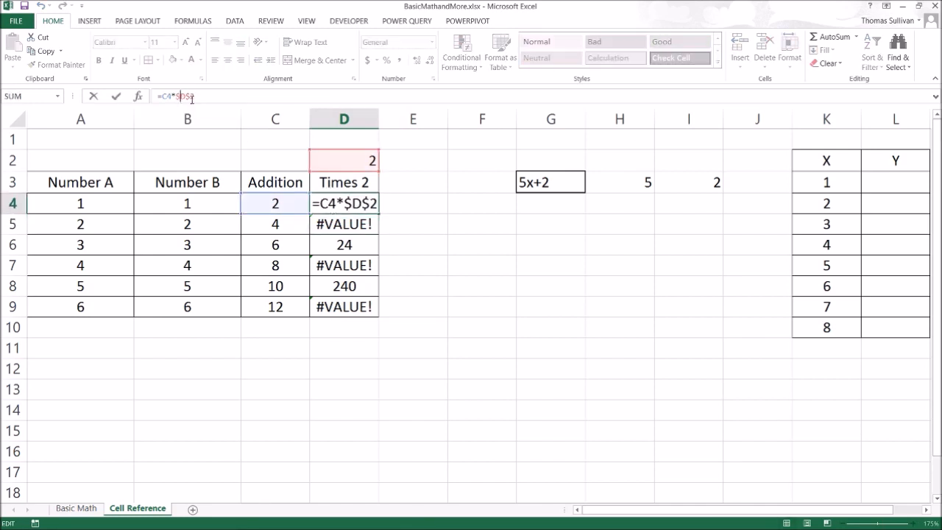
key("Return")
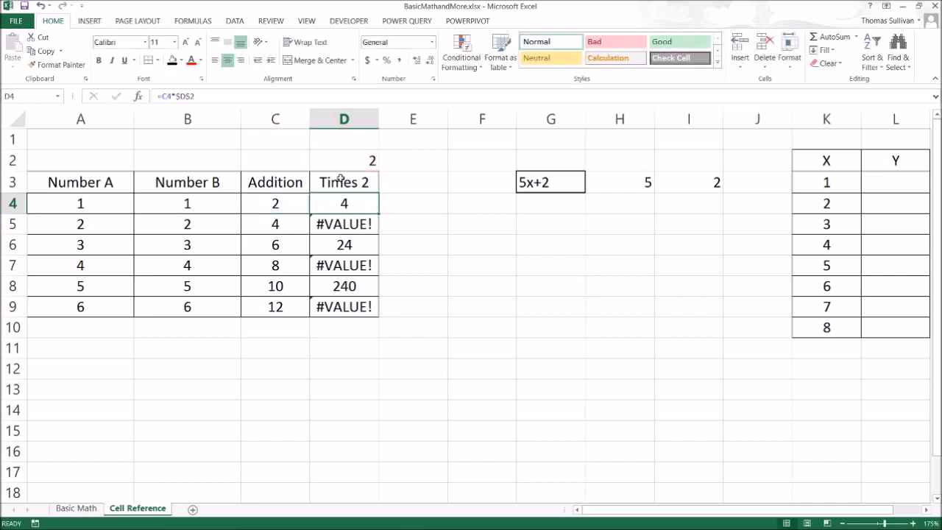
Fill the locked formula down to D9 and verify the D6 and D8 formulas
left_click_drag(344, 209, 344, 306)
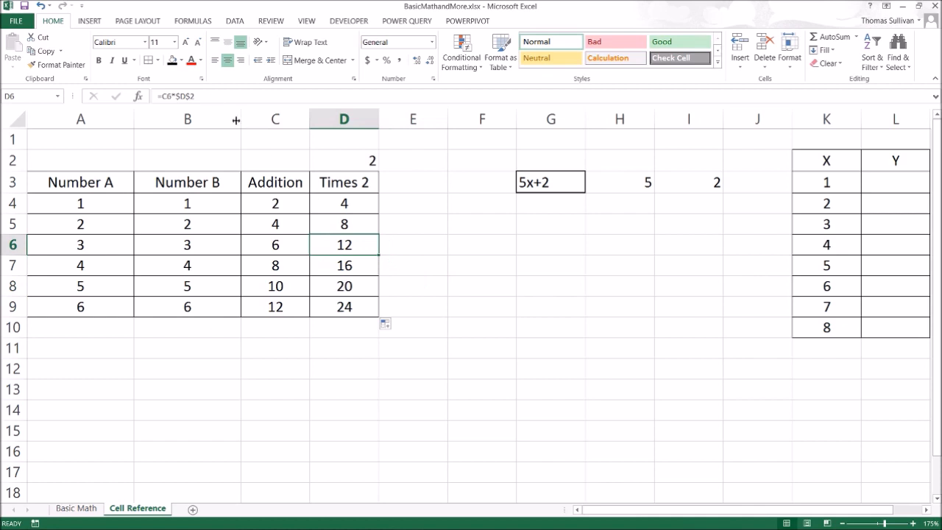
double_click(344, 244)
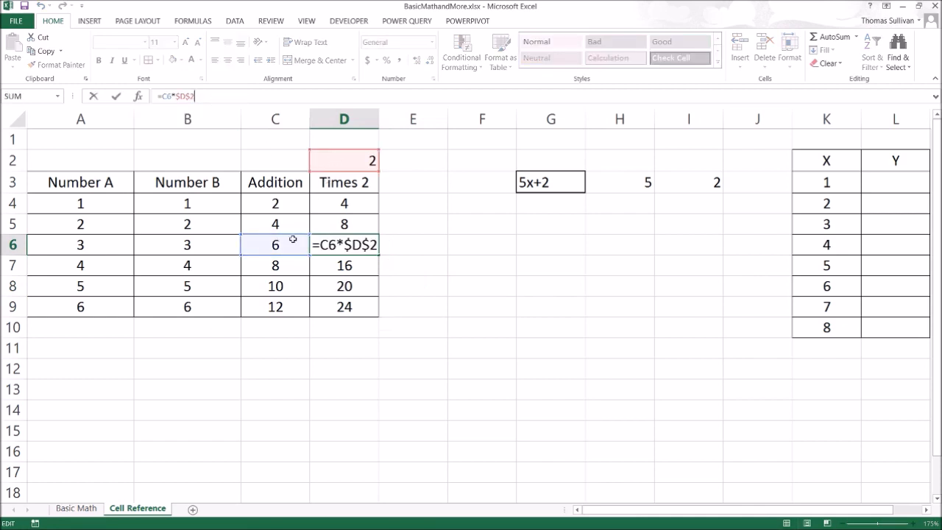
key("Return")
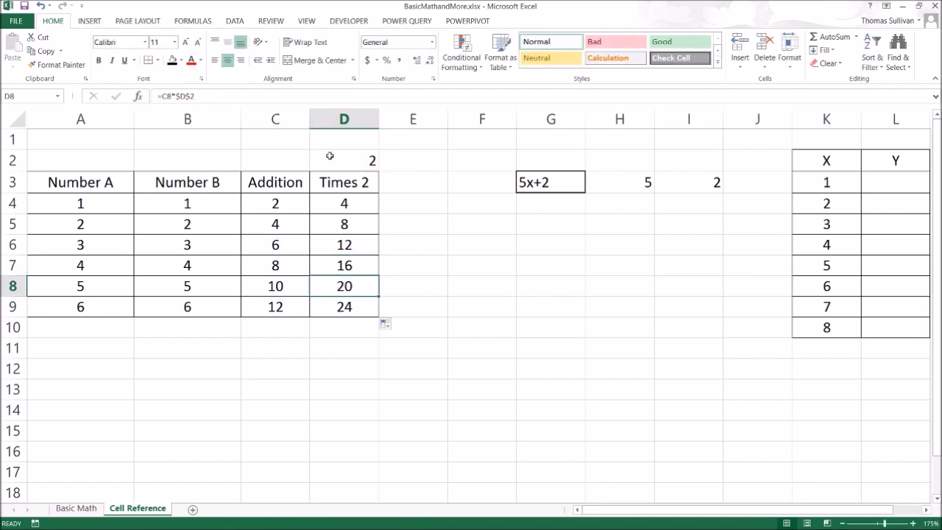
double_click(343, 285)
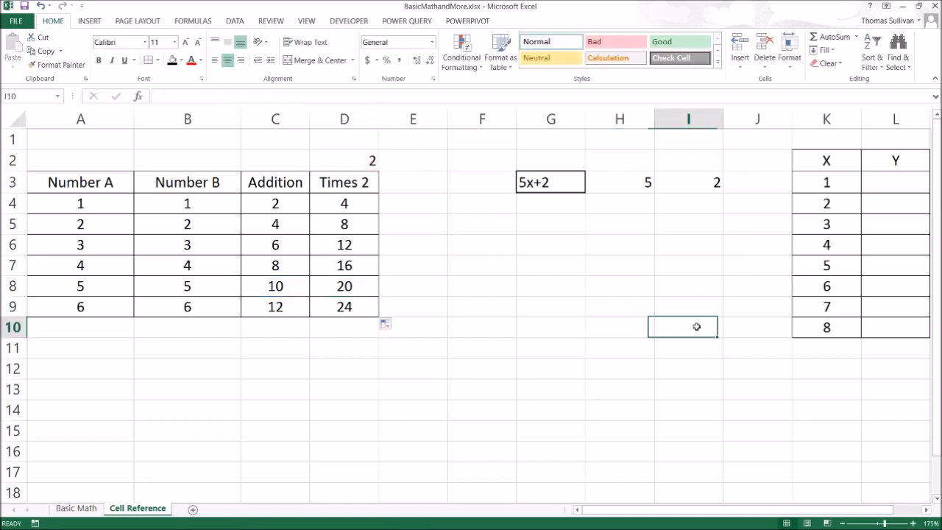
Select the cells beside the 5x+2 equation to place the y= label
left_click(896, 182)
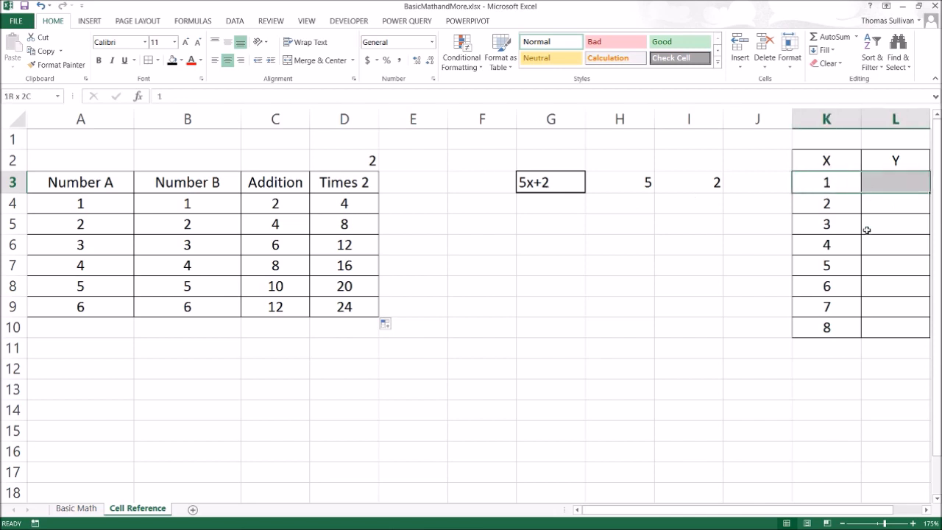
left_click_drag(825, 181, 895, 328)
type("y=")
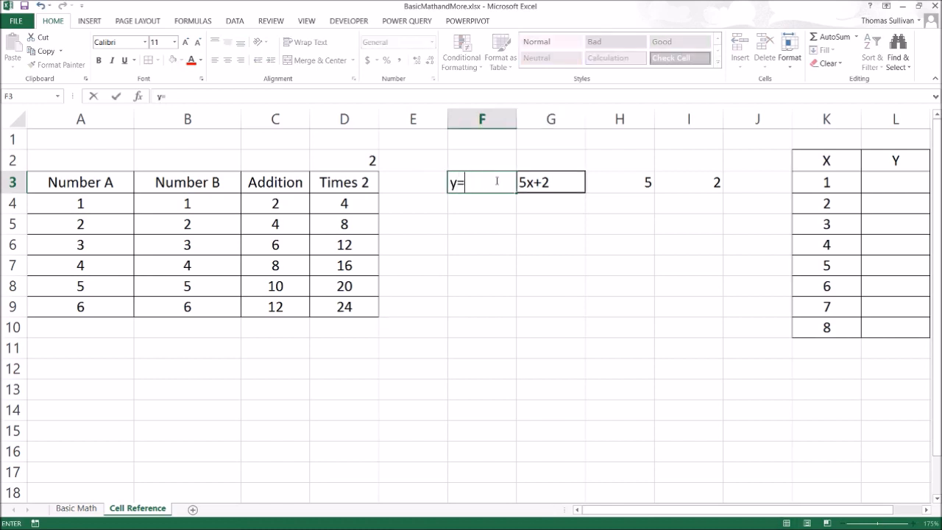
Enter =$H$3*K3+$I$3 in L3 so the first Y value shows 7
left_click(886, 182)
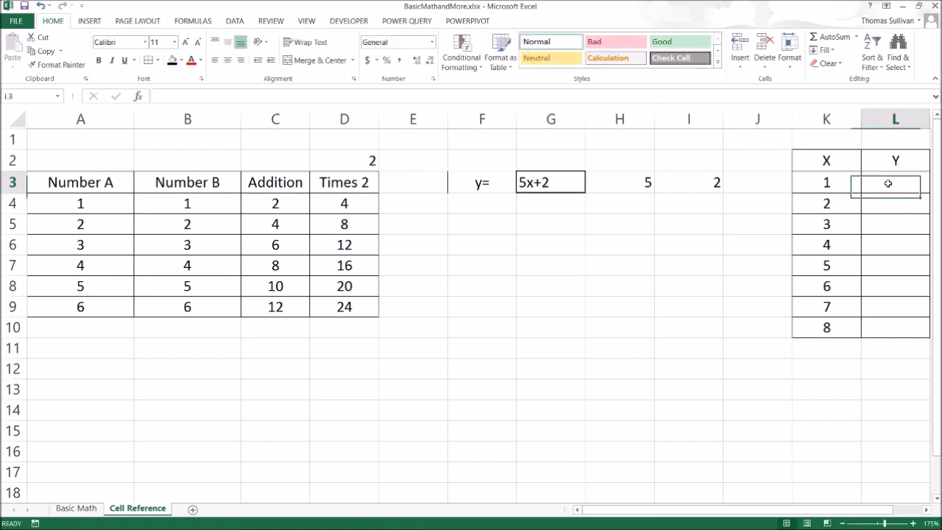
type("=")
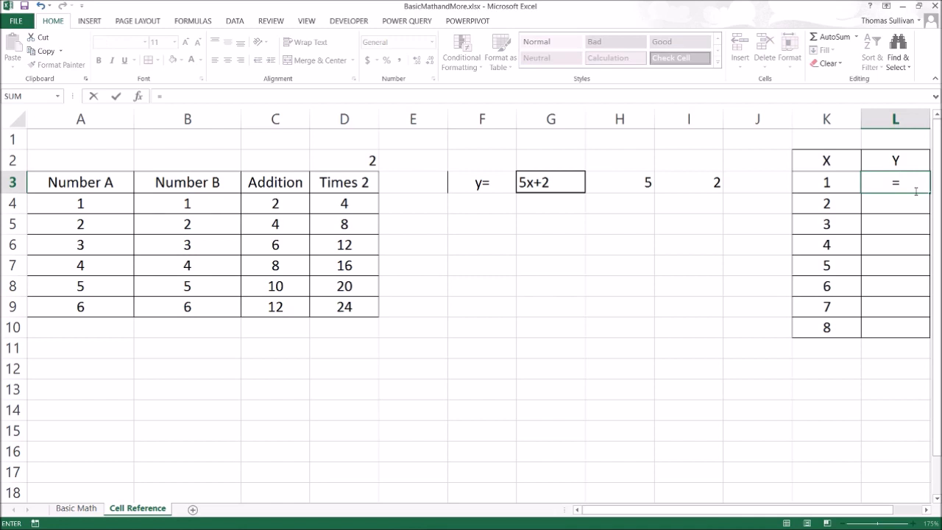
left_click(619, 181)
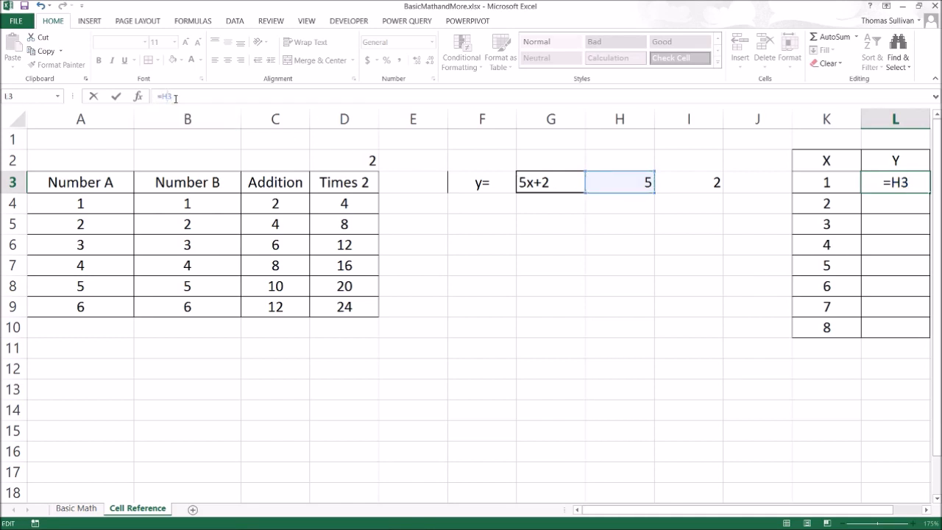
key("f4")
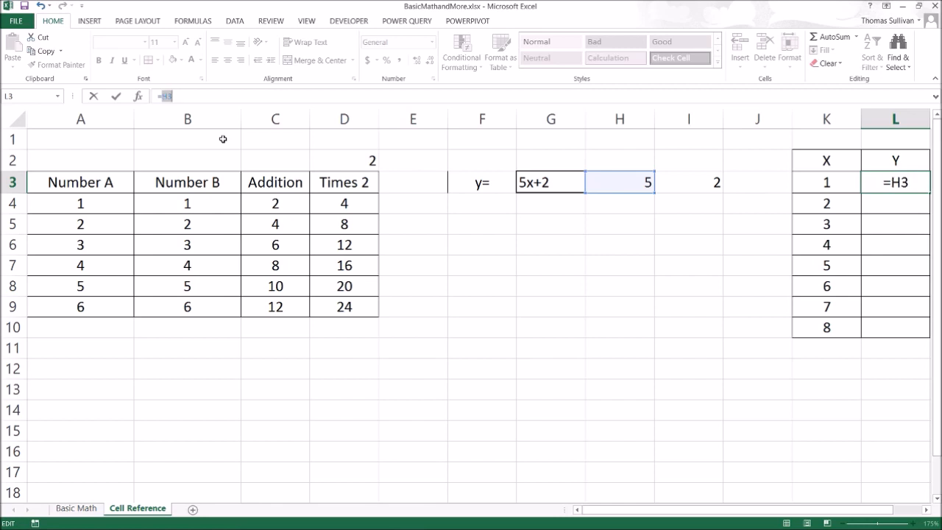
key("f4")
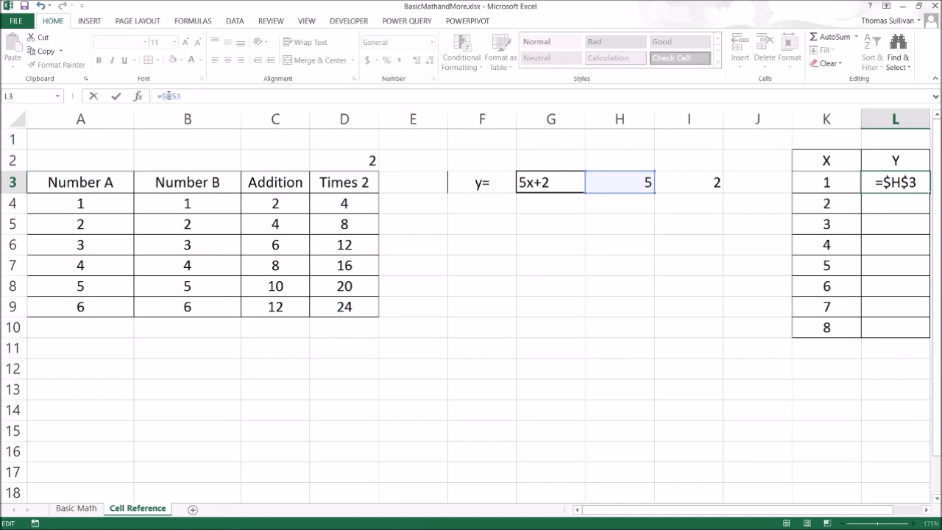
type("*")
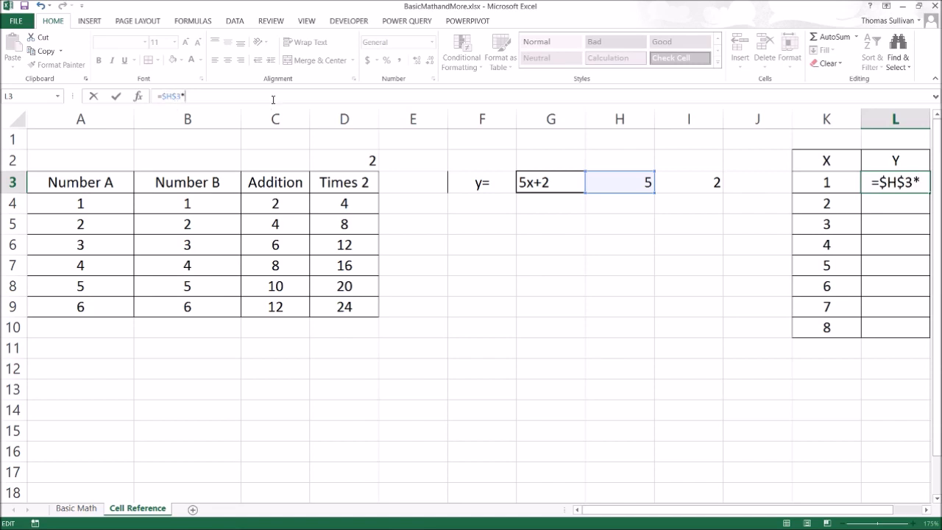
left_click(825, 182)
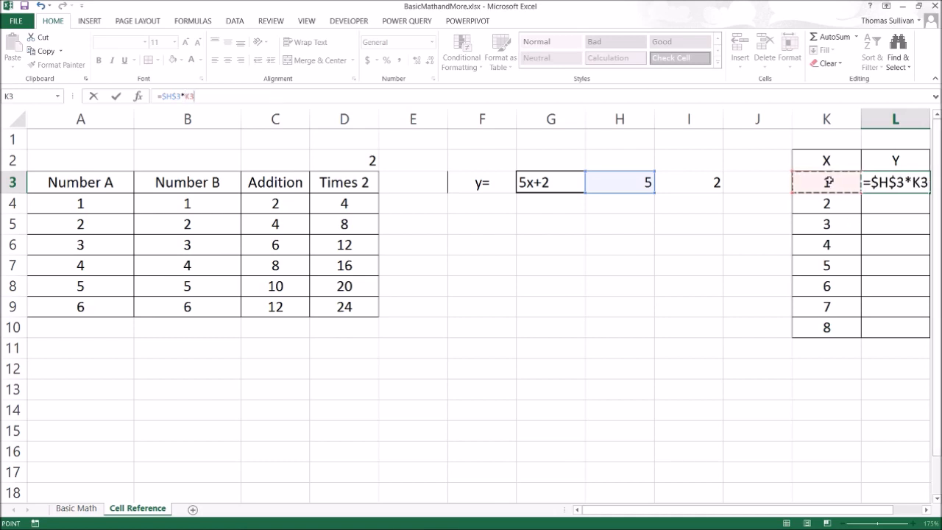
type("+")
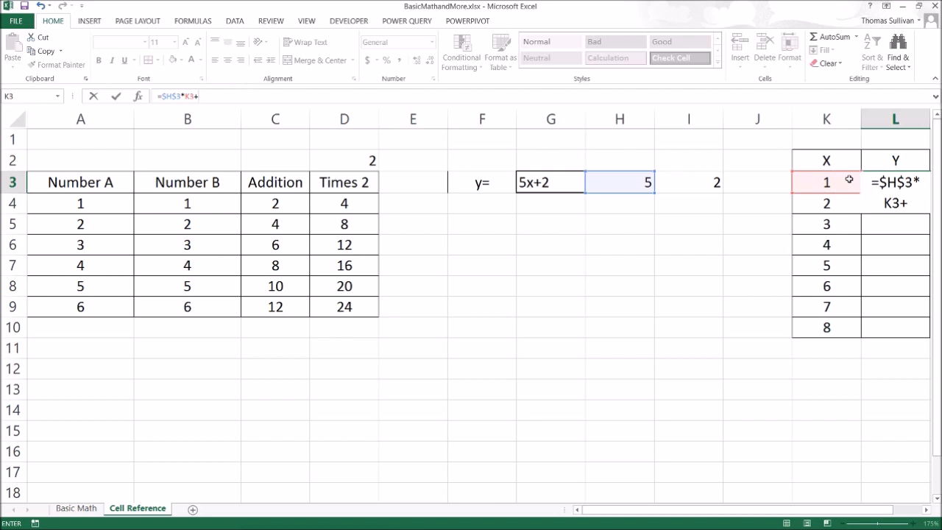
left_click(689, 182)
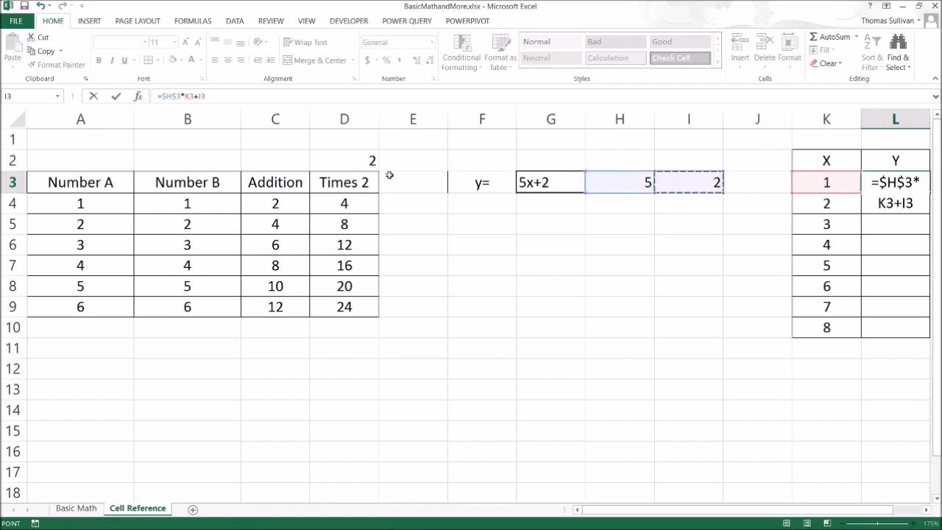
mouse_move(352, 154)
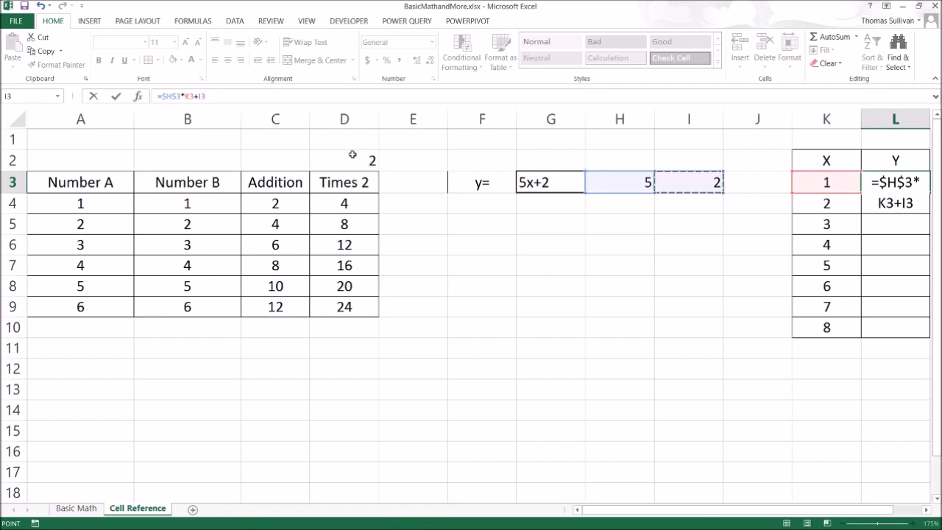
left_click(198, 96)
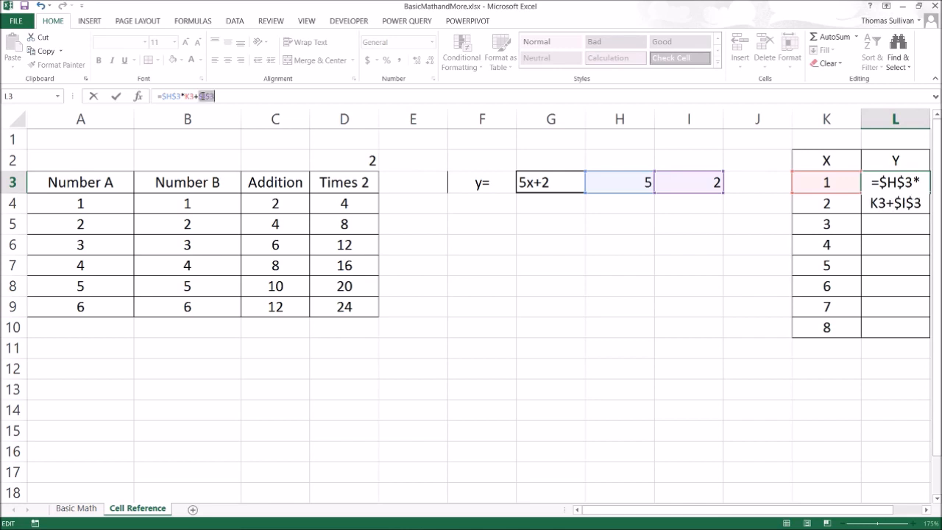
key("Return")
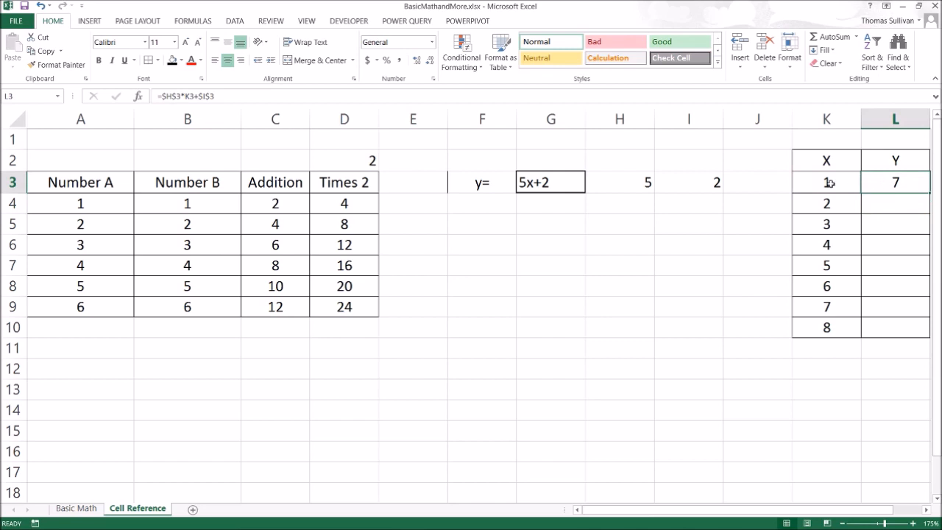
mouse_move(209, 97)
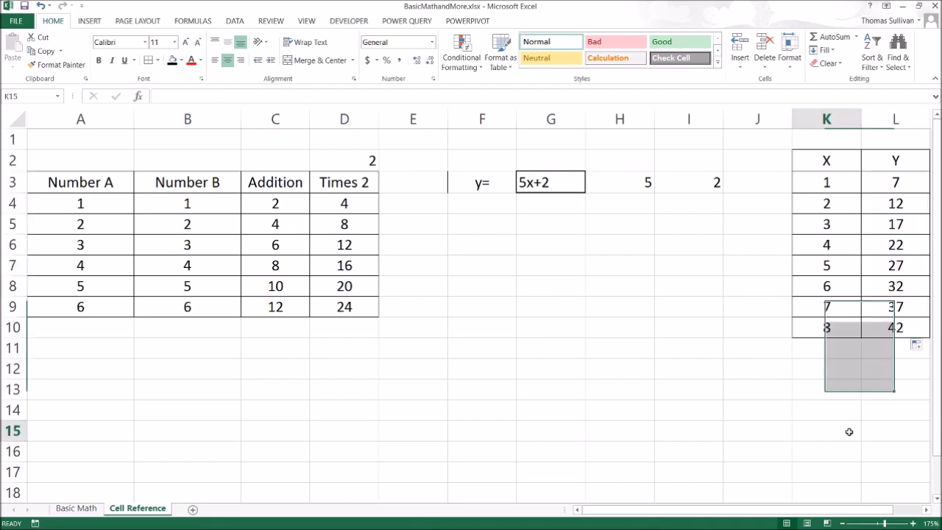
Fill the Y formula down to L10, giving 7 through 42, and check the formula where X is 5
left_click(825, 431)
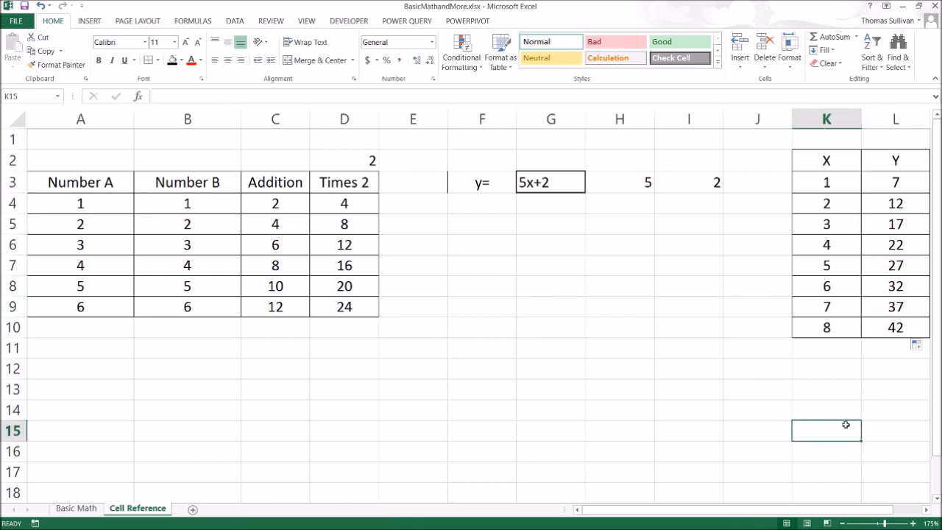
mouse_move(825, 278)
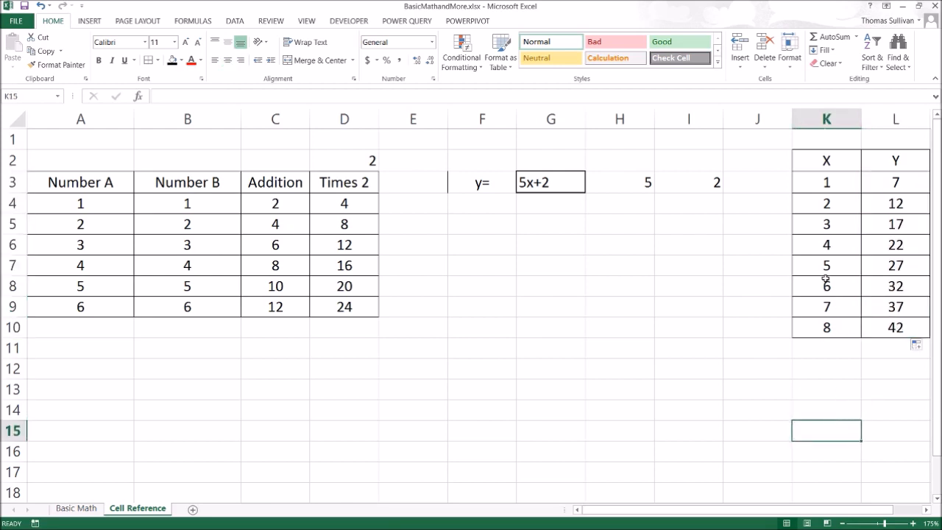
left_click(825, 265)
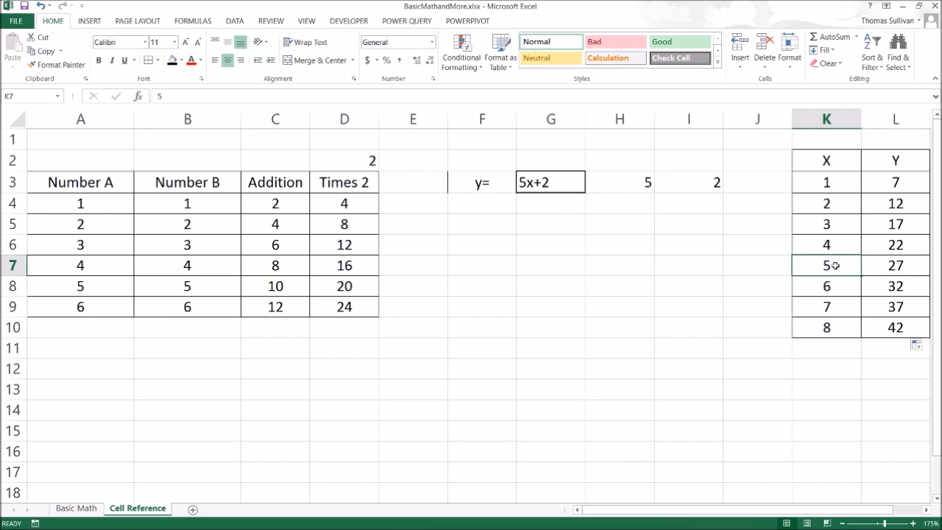
double_click(550, 182)
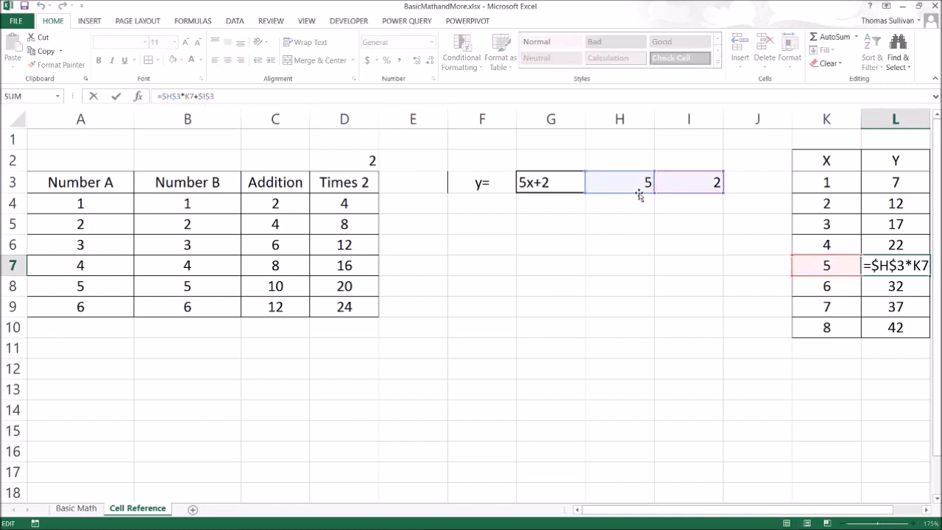
key("Return")
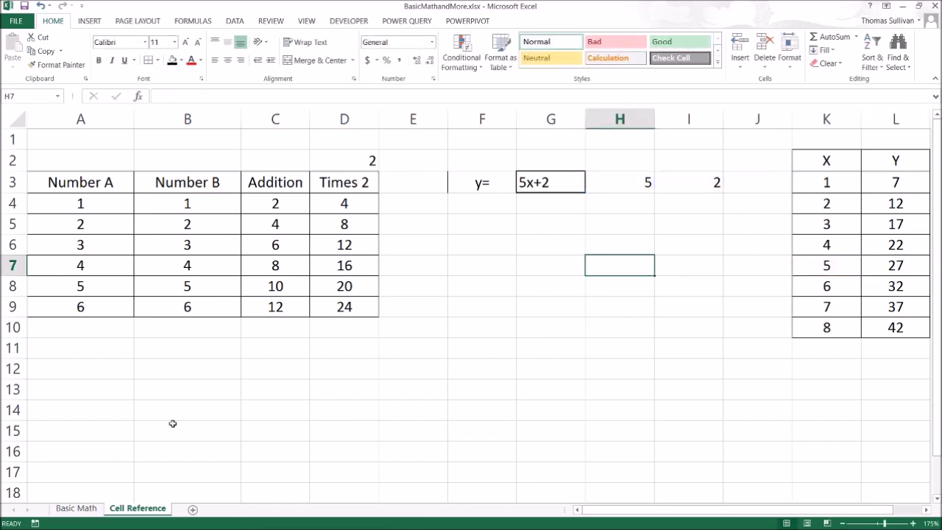
mouse_move(634, 230)
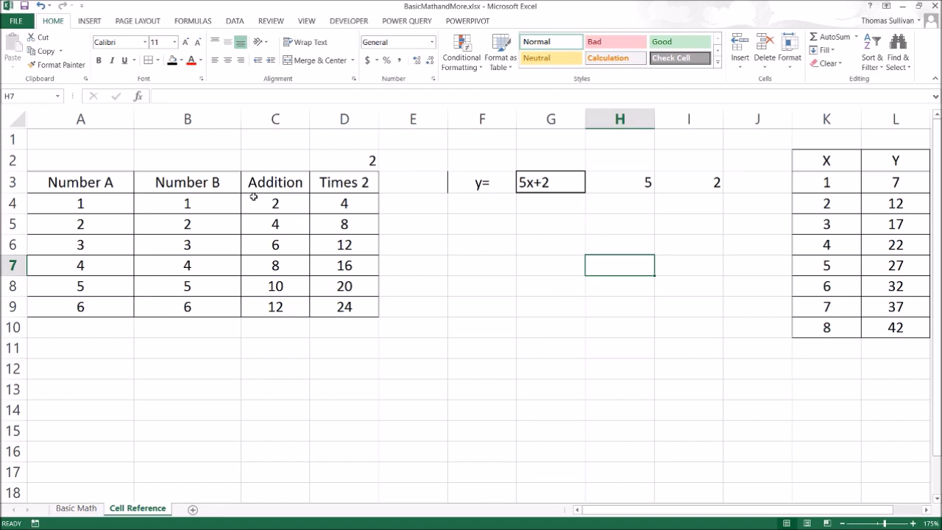
mouse_move(110, 208)
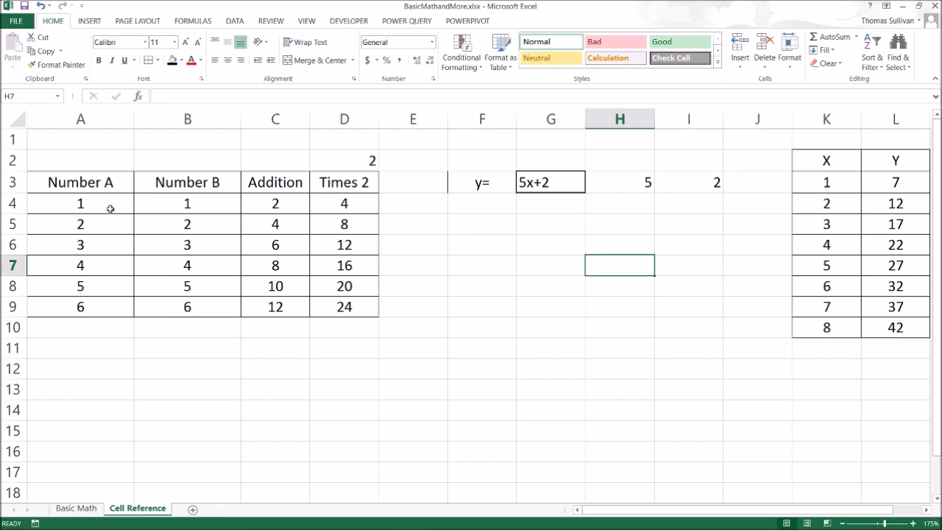
left_click(275, 203)
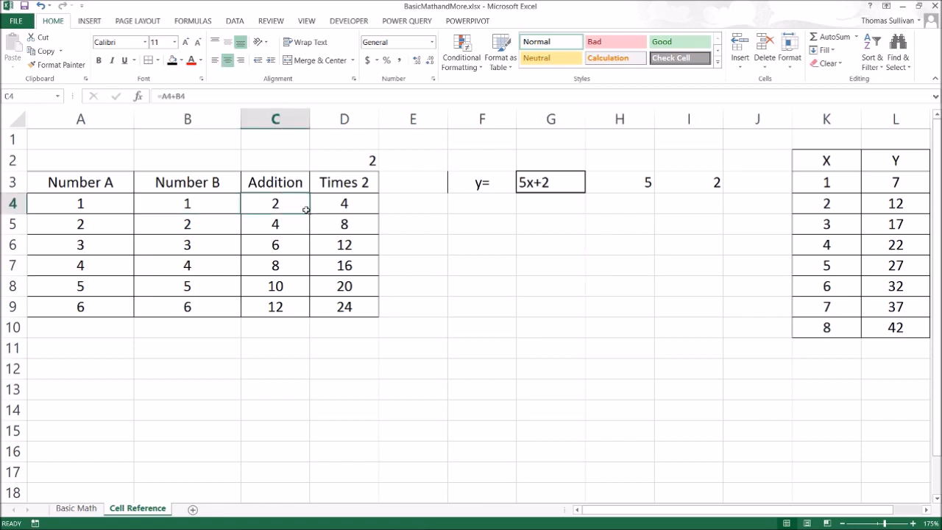
left_click_drag(275, 203, 275, 471)
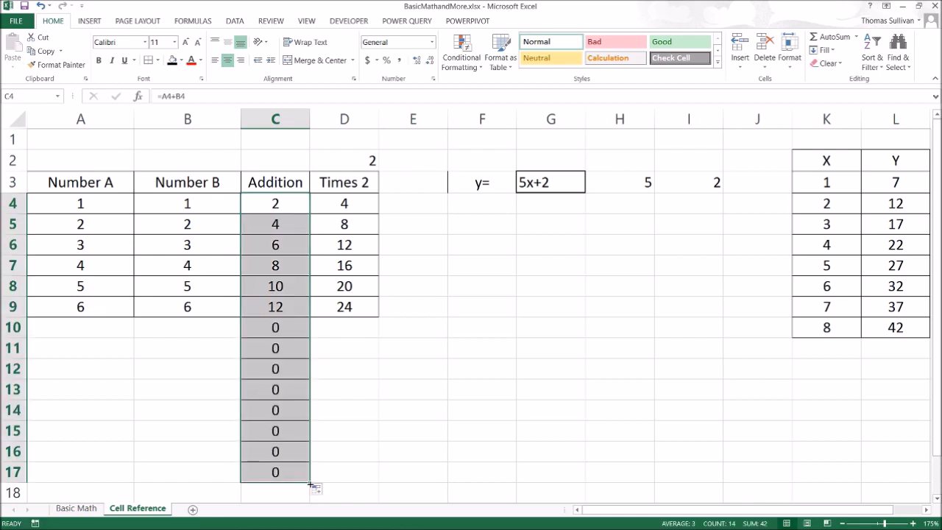
left_click(343, 409)
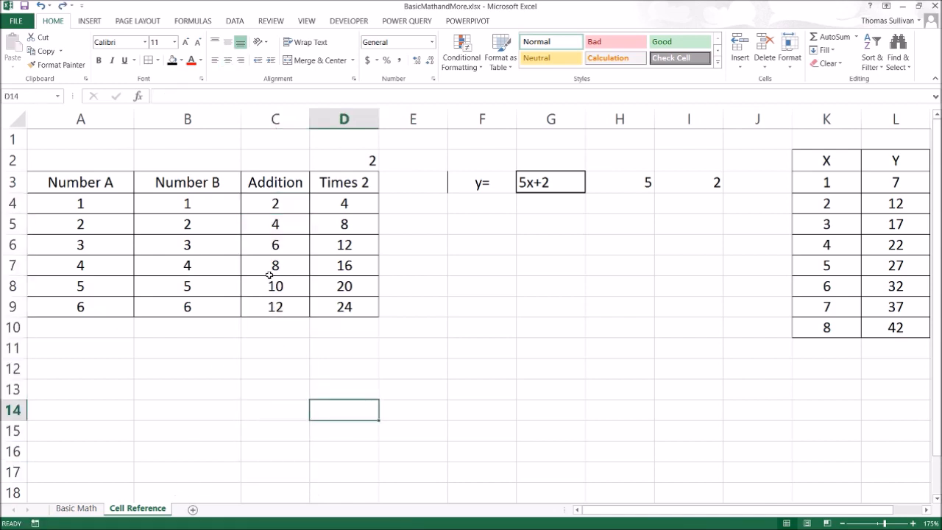